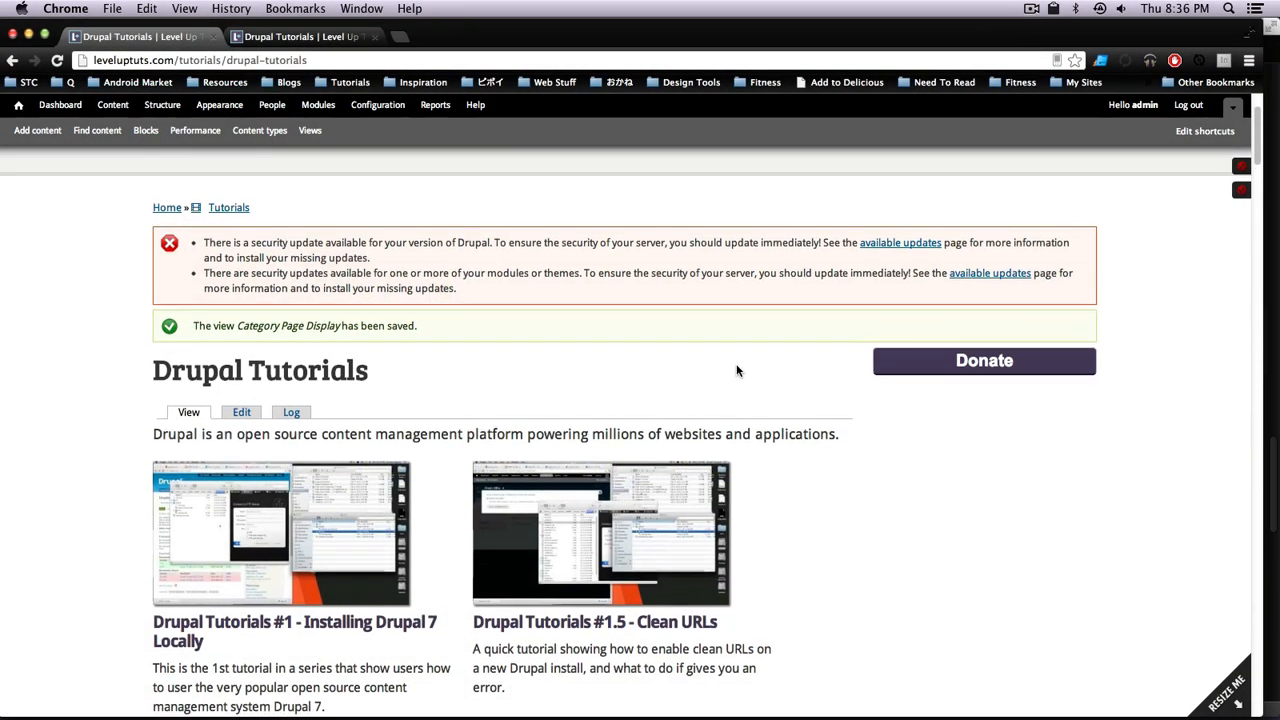
Step: Scroll down the Drupal Tutorials page to see how the teasers line up with the grid overlay
scroll("down", 3)
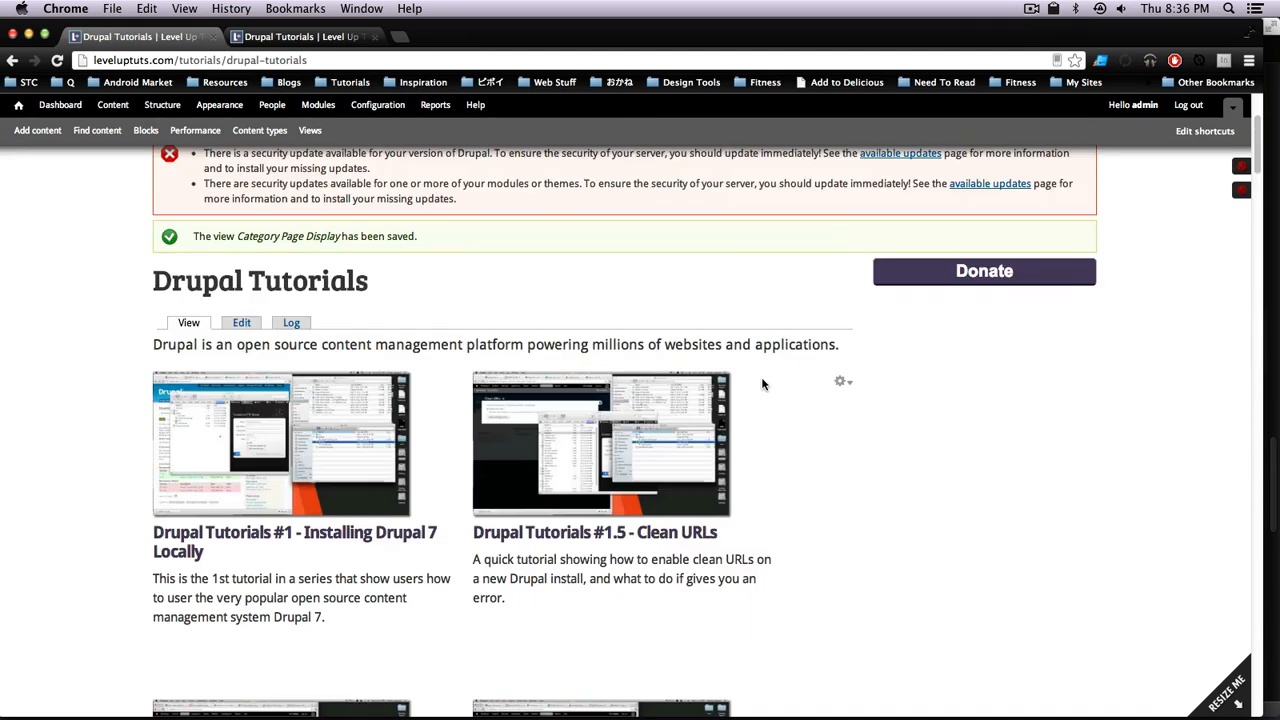
mouse_move(610, 500)
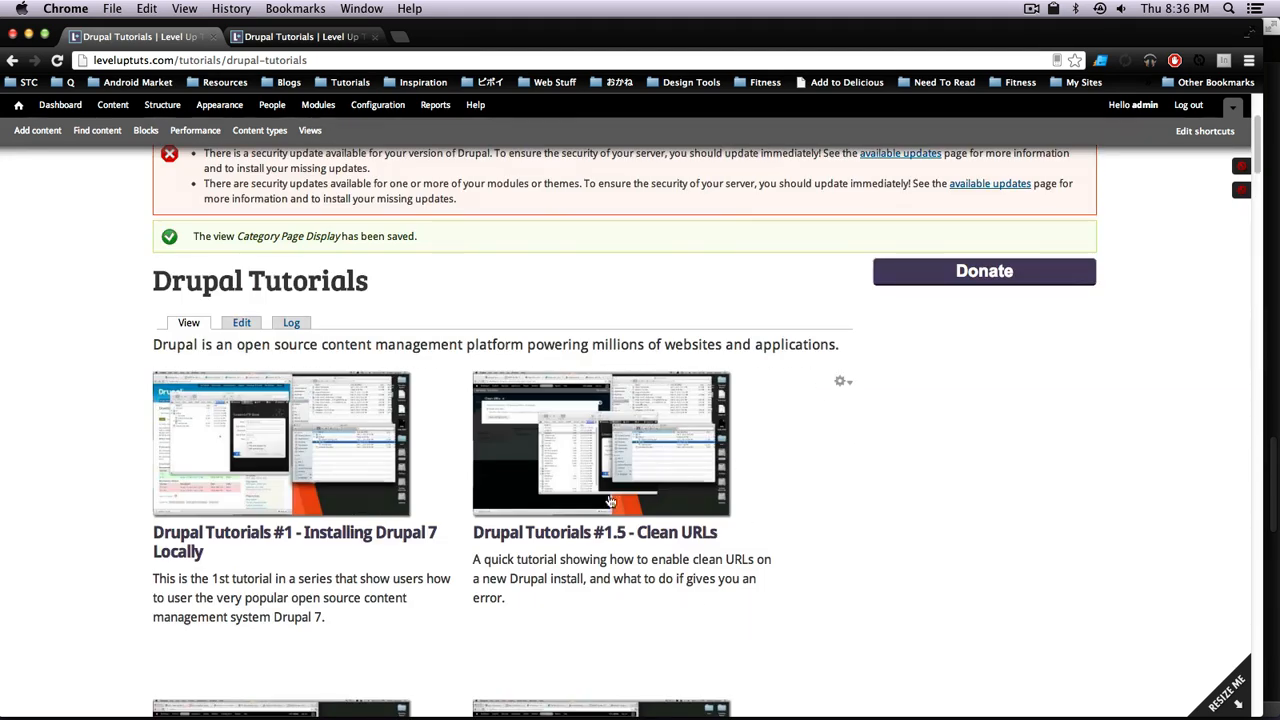
scroll("down", 3)
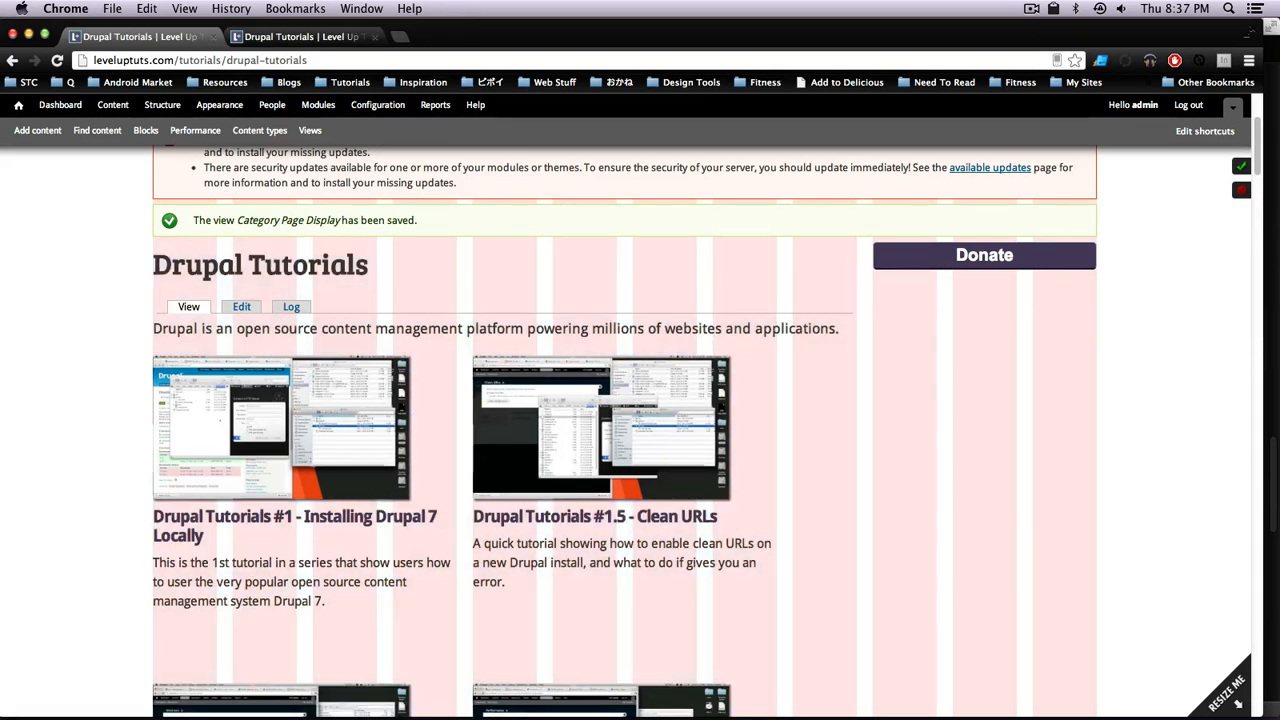
mouse_move(224, 388)
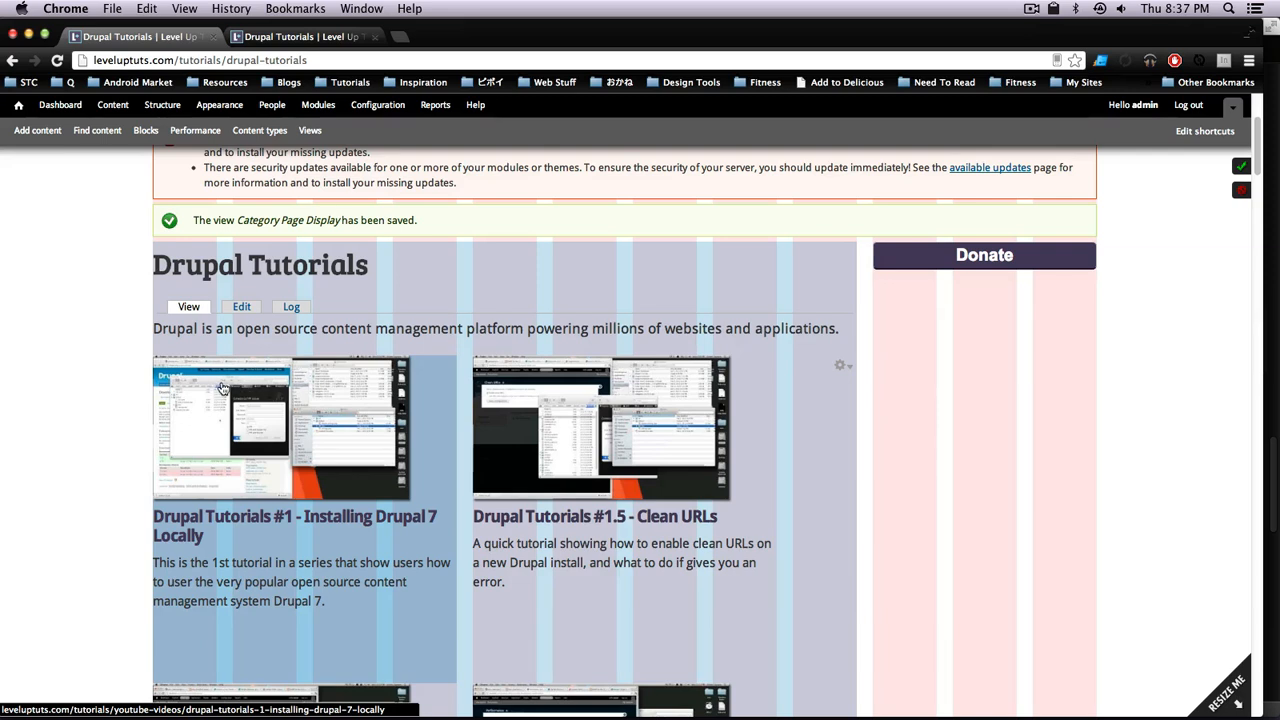
mouse_move(200, 332)
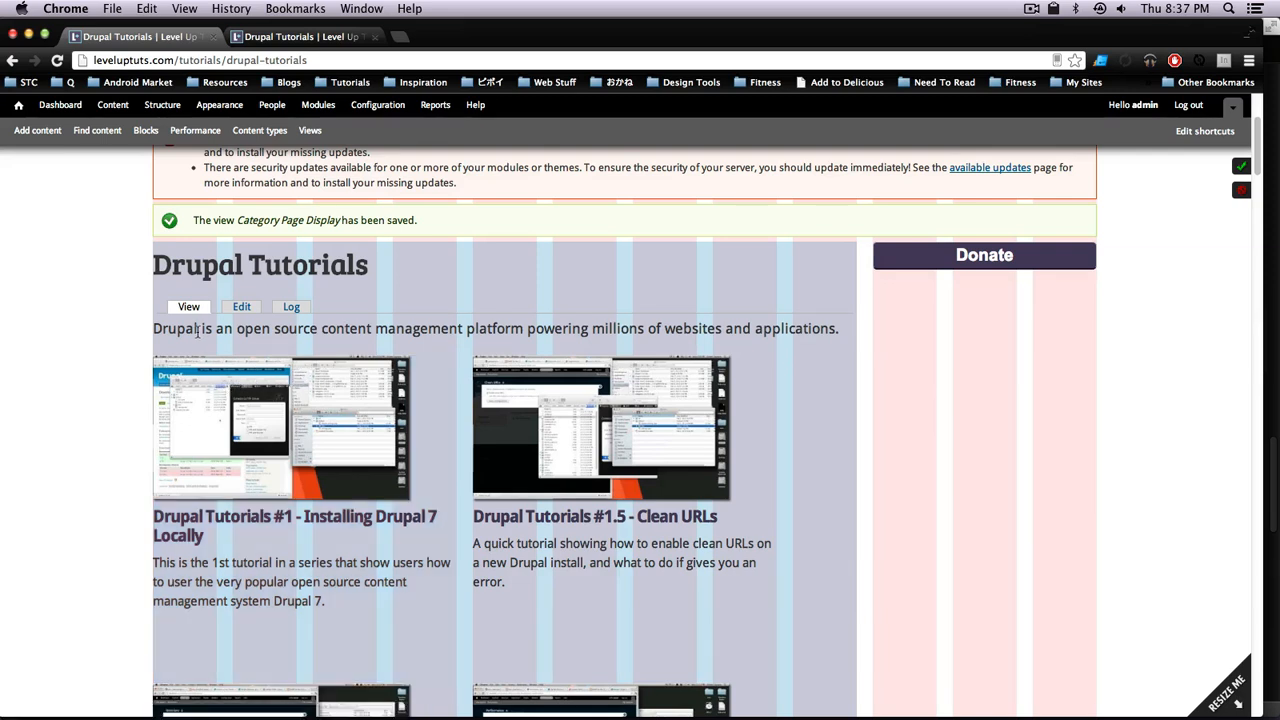
mouse_move(244, 504)
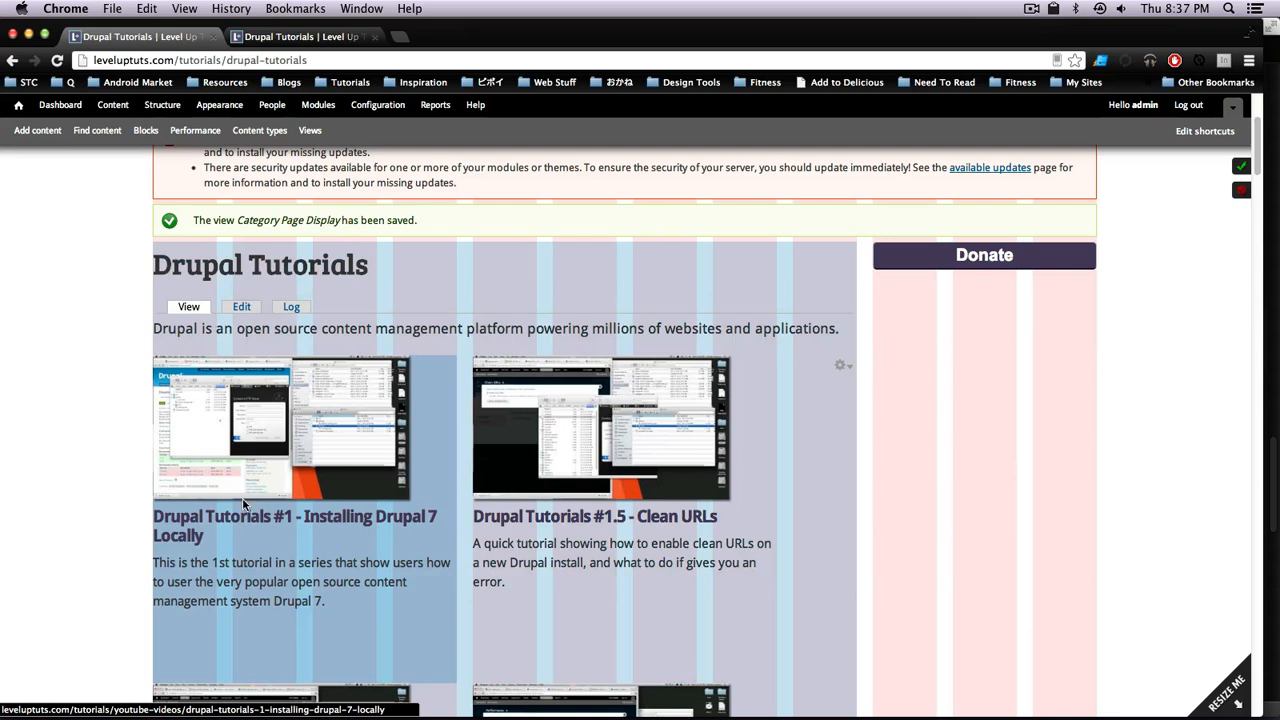
mouse_move(464, 360)
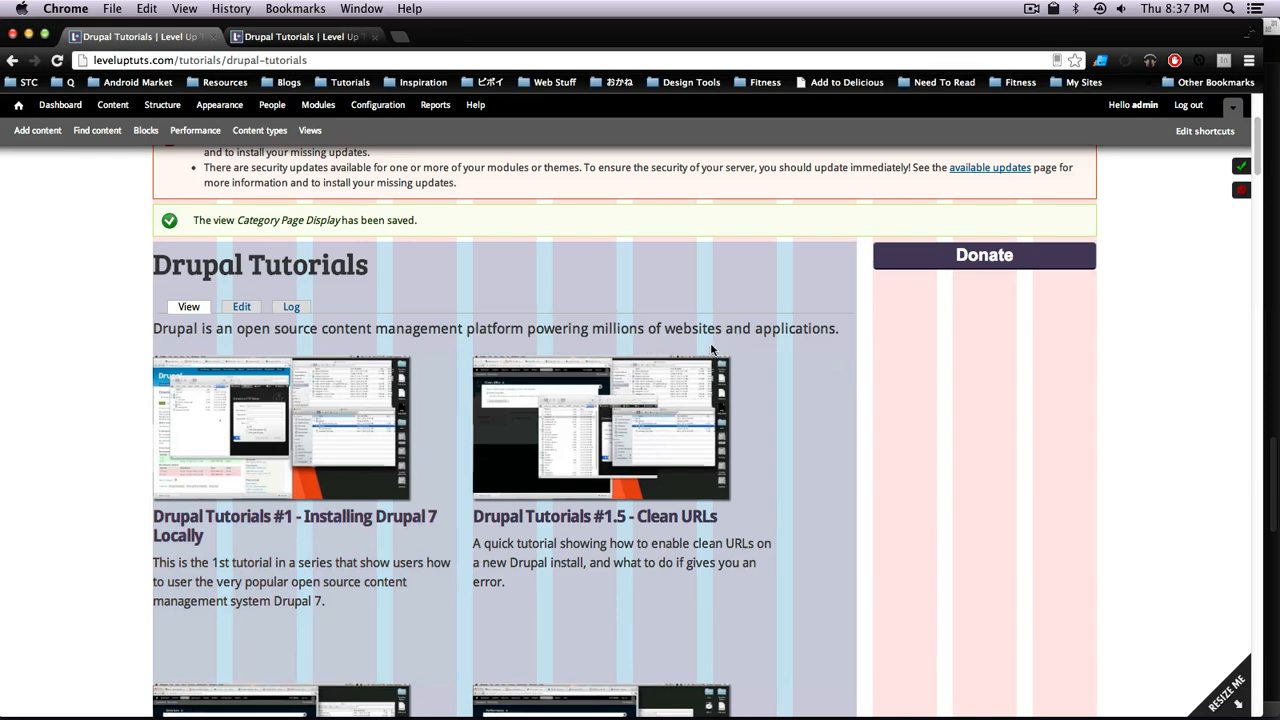
mouse_move(436, 424)
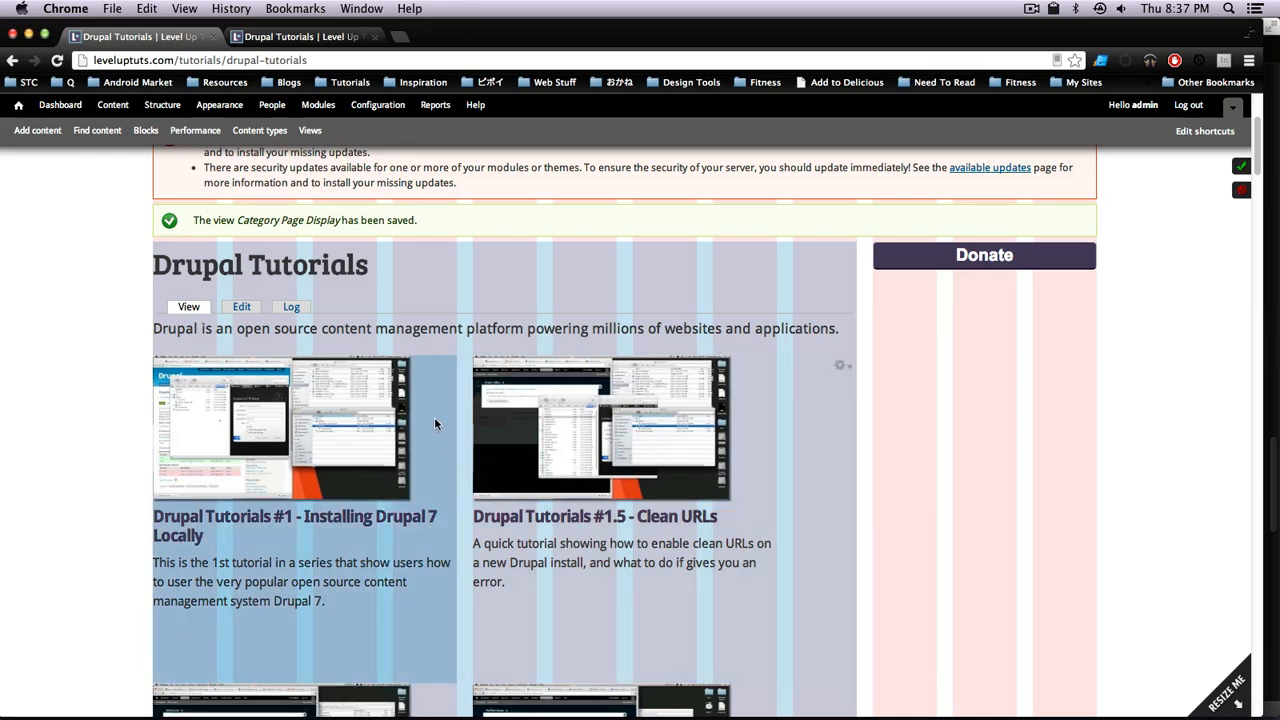
mouse_move(588, 448)
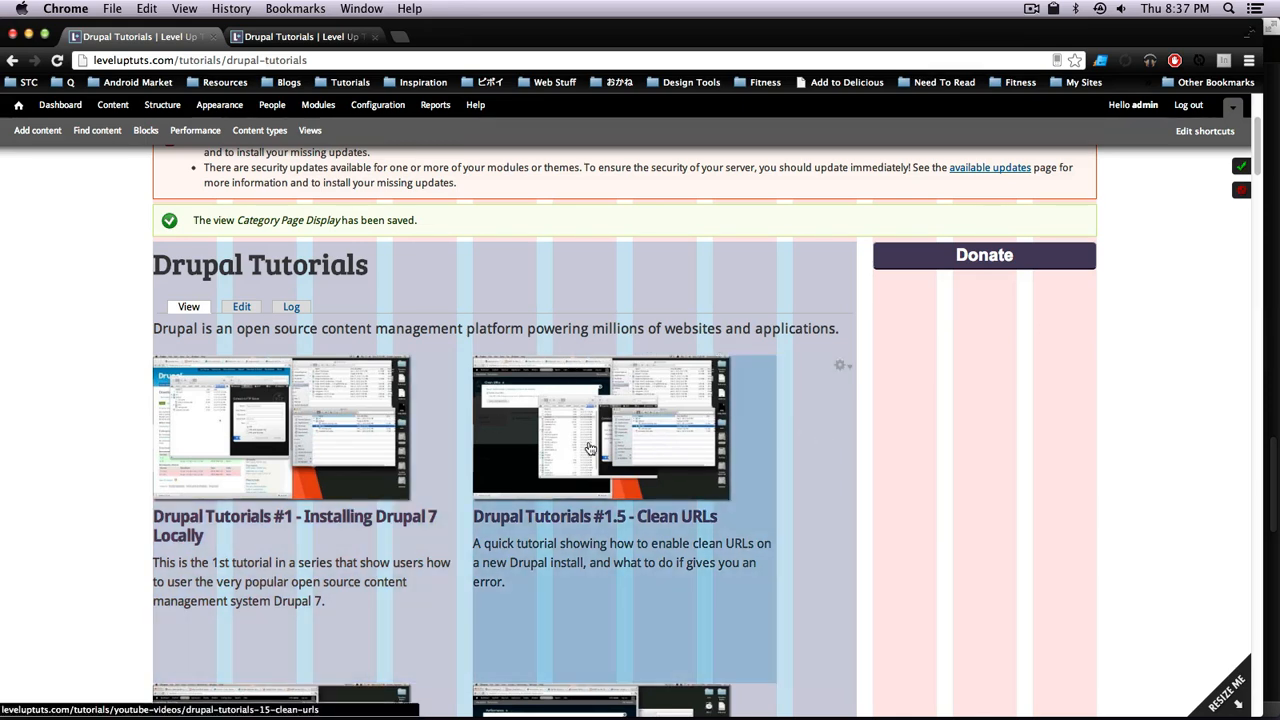
mouse_move(386, 458)
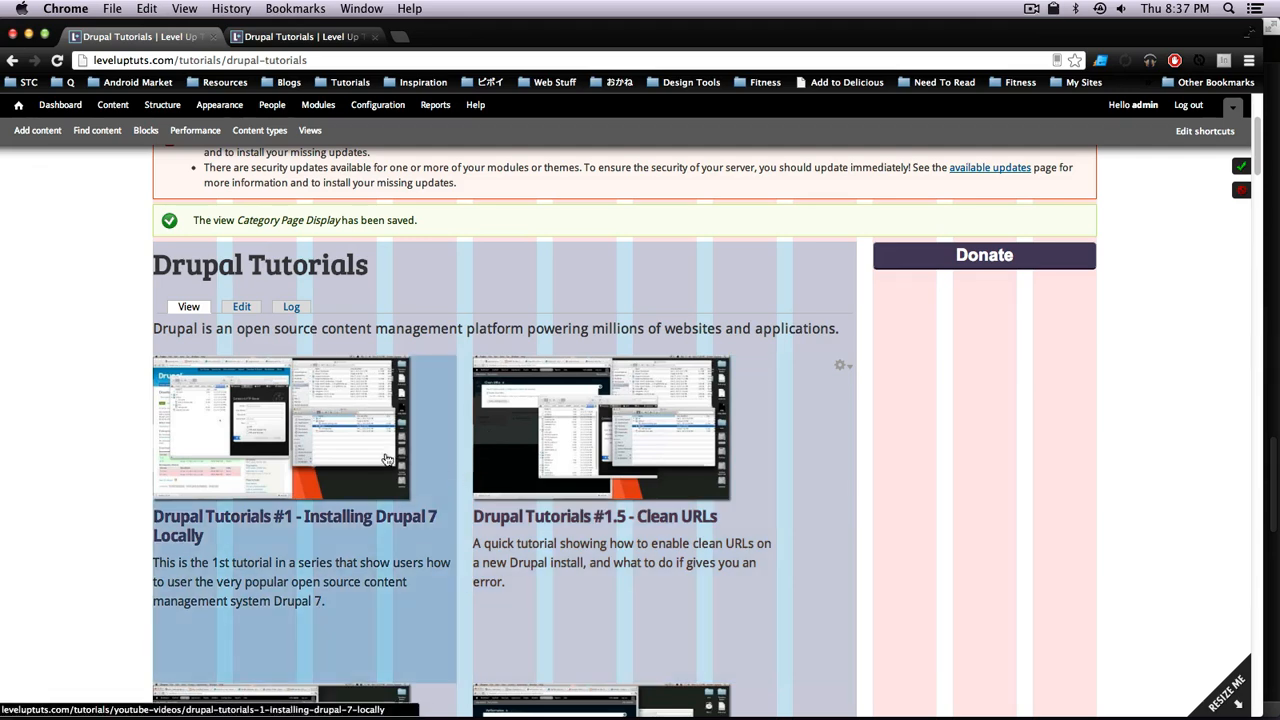
Step: Edit the Category Page Display view via its gear menu and reach the Format and Fields settings
left_click(840, 364)
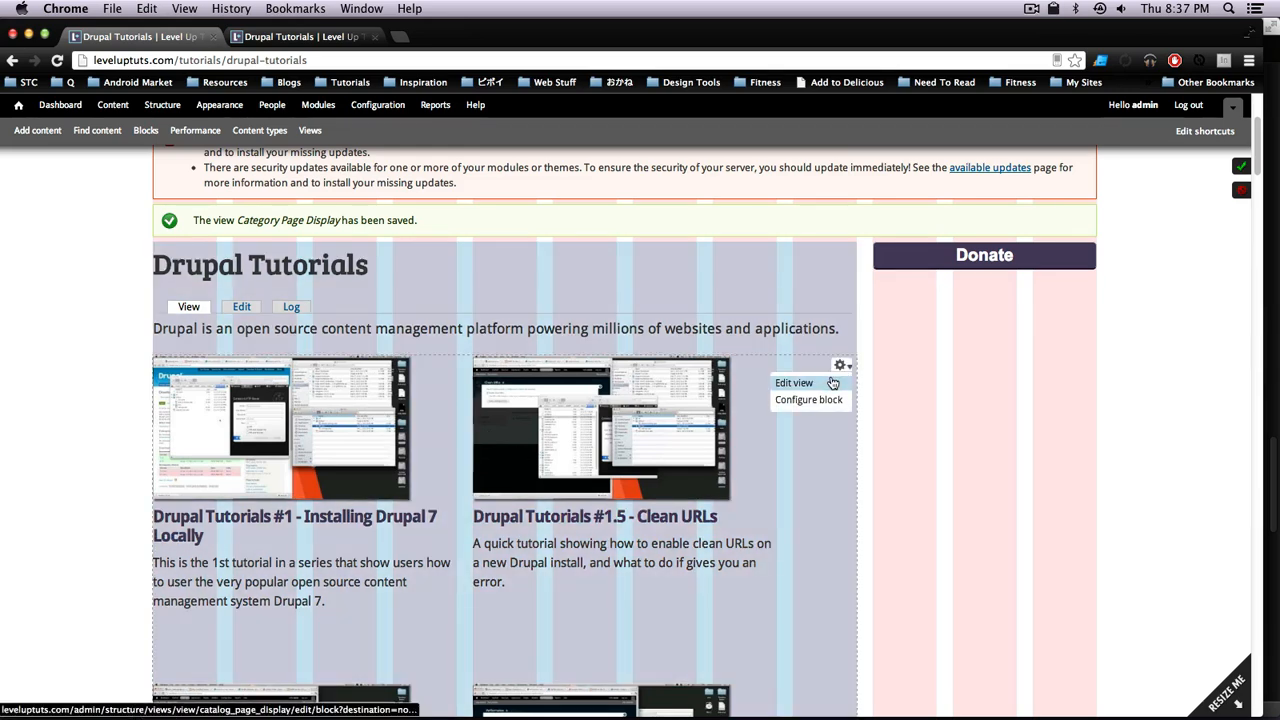
left_click(794, 382)
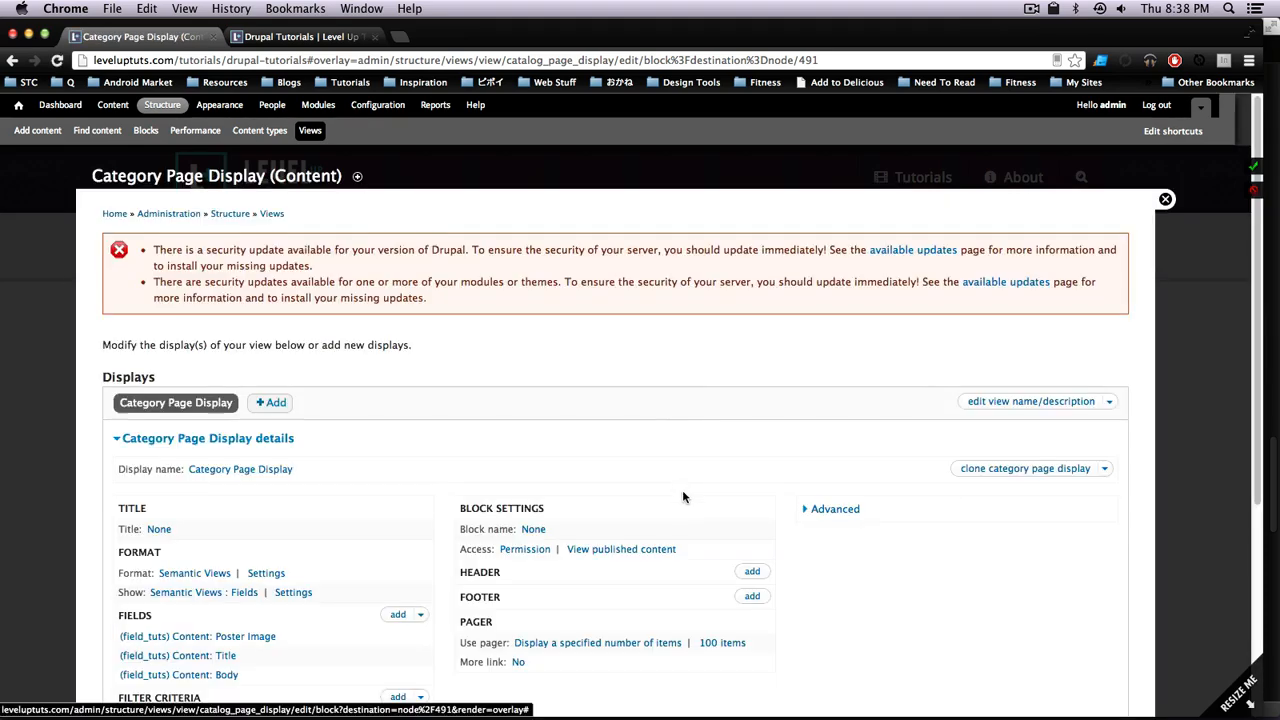
scroll("down", 3)
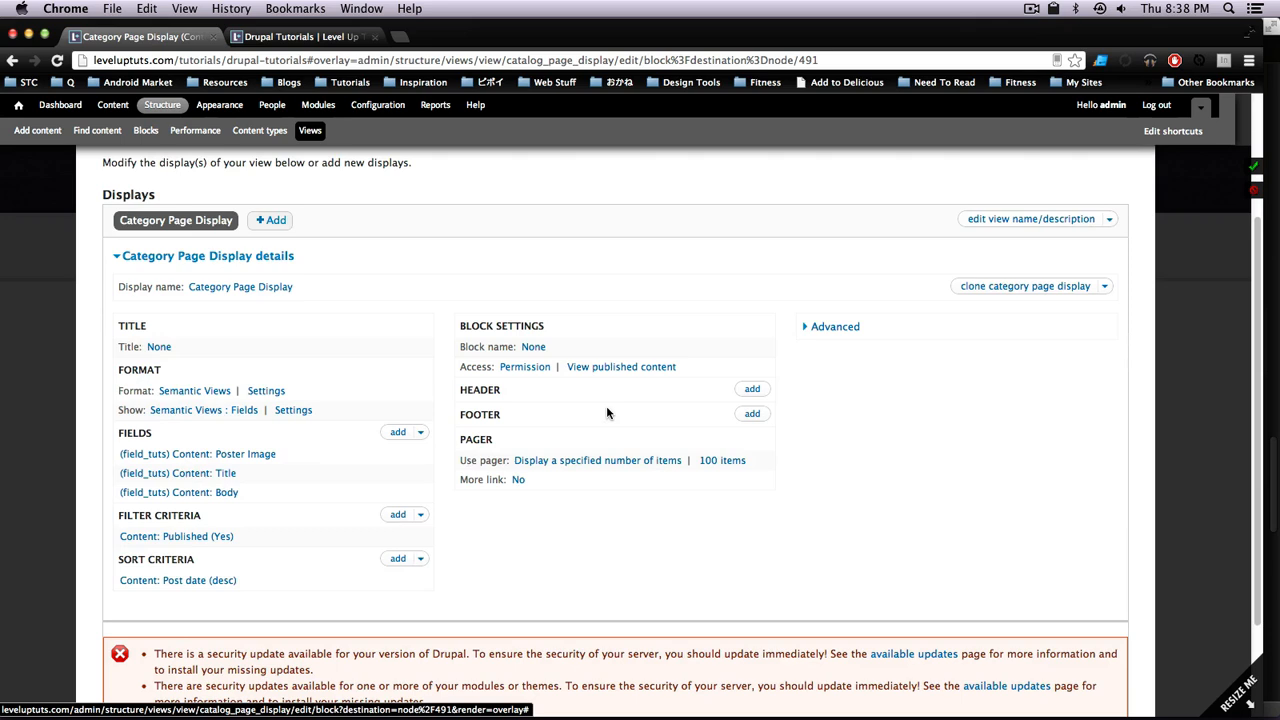
scroll("down", 3)
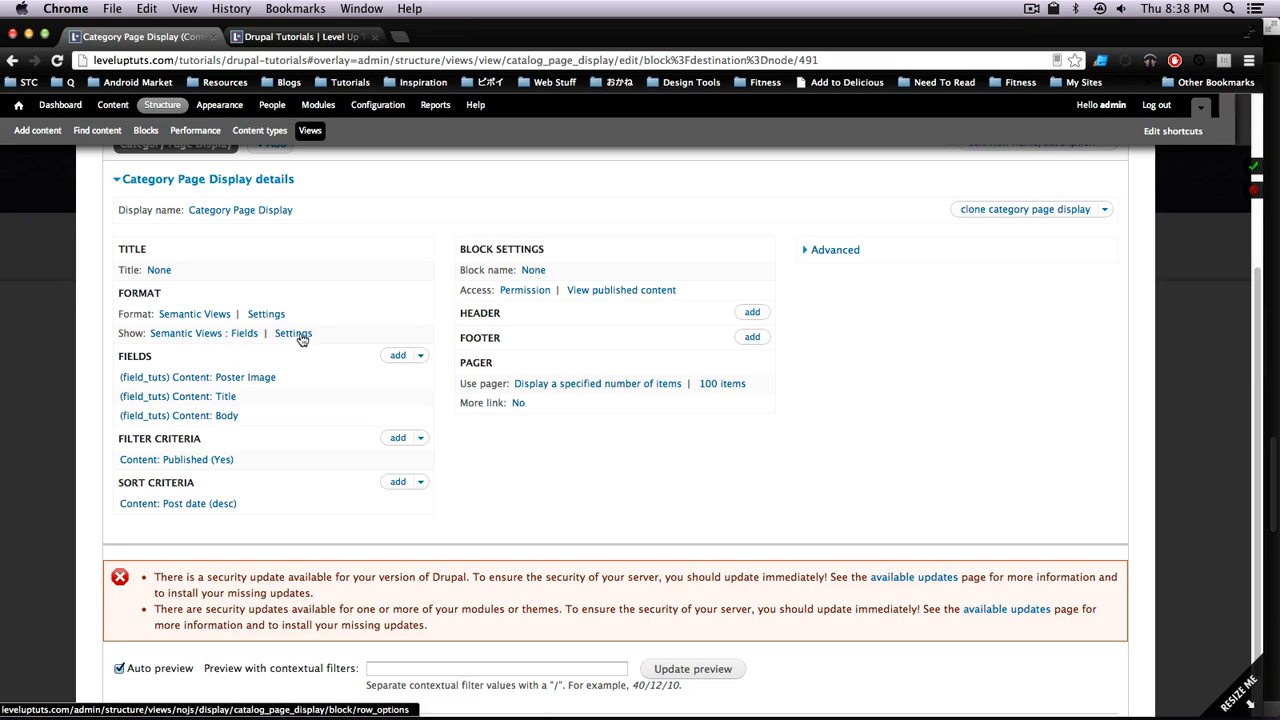
Step: In Row style options, class the poster image grid-3 in a div, title and body grid-6, body as div
left_click(292, 332)
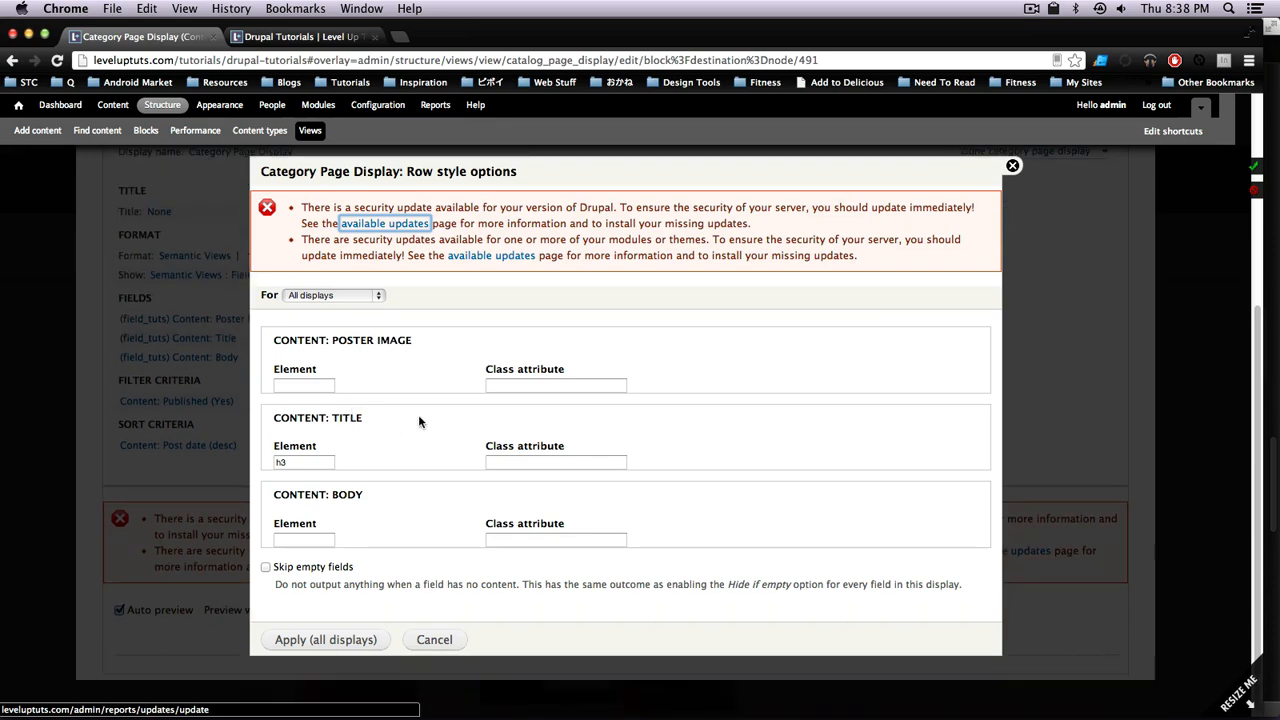
mouse_move(586, 392)
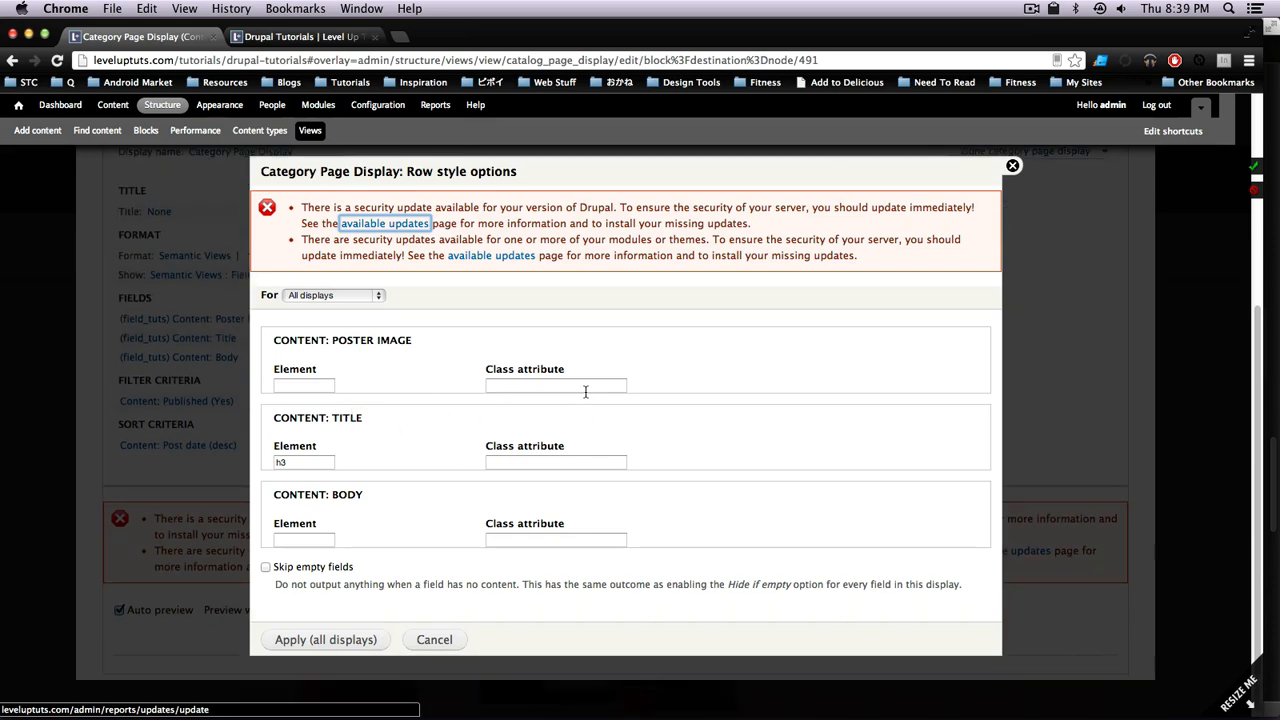
left_click(556, 384)
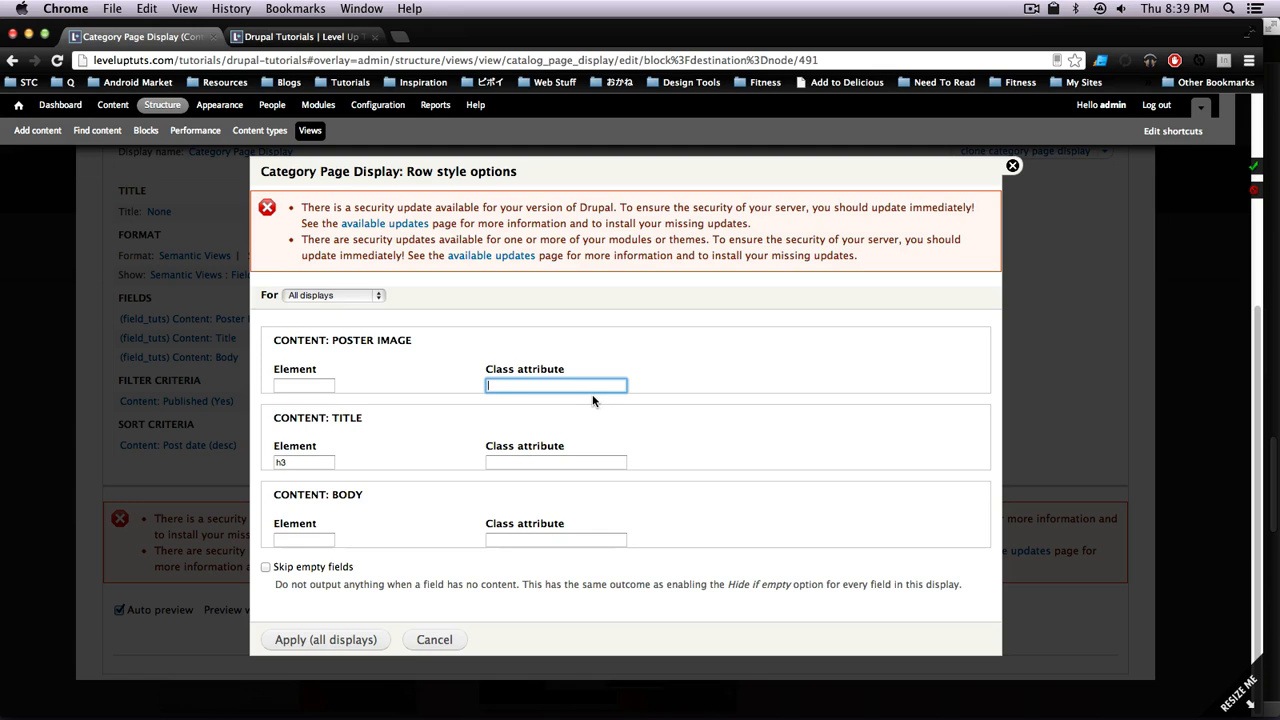
mouse_move(548, 404)
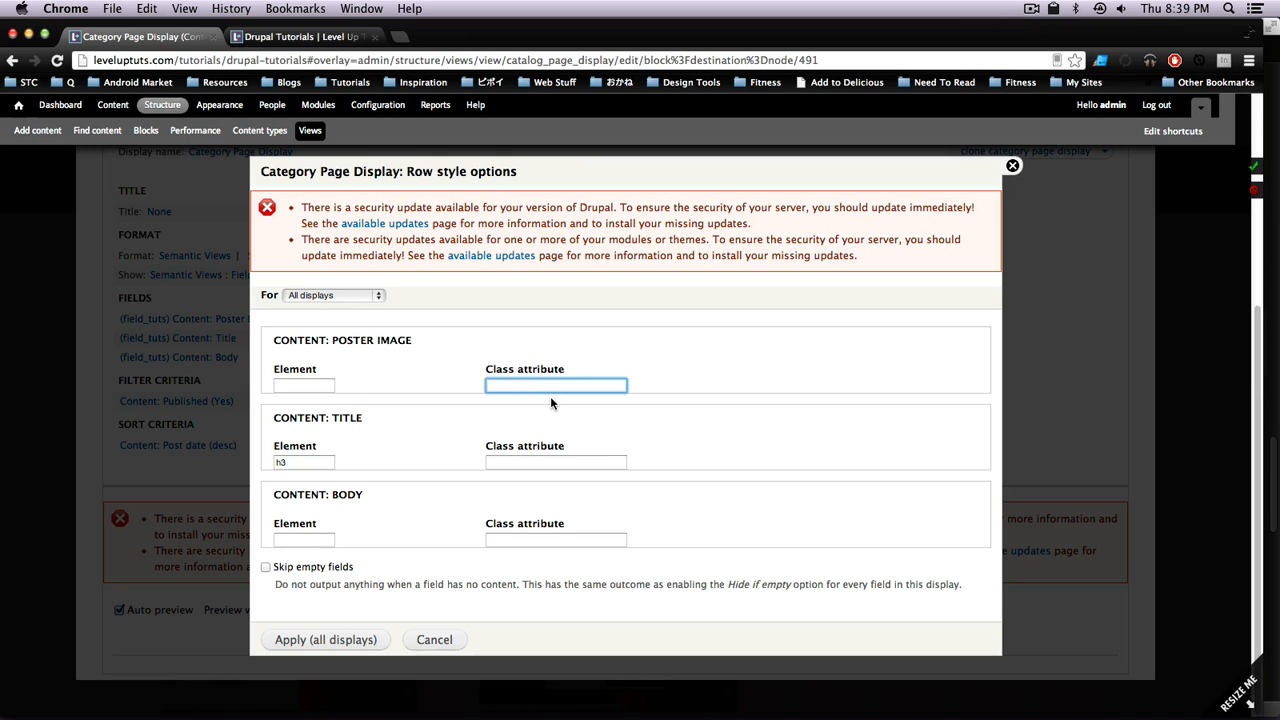
type("grid-3")
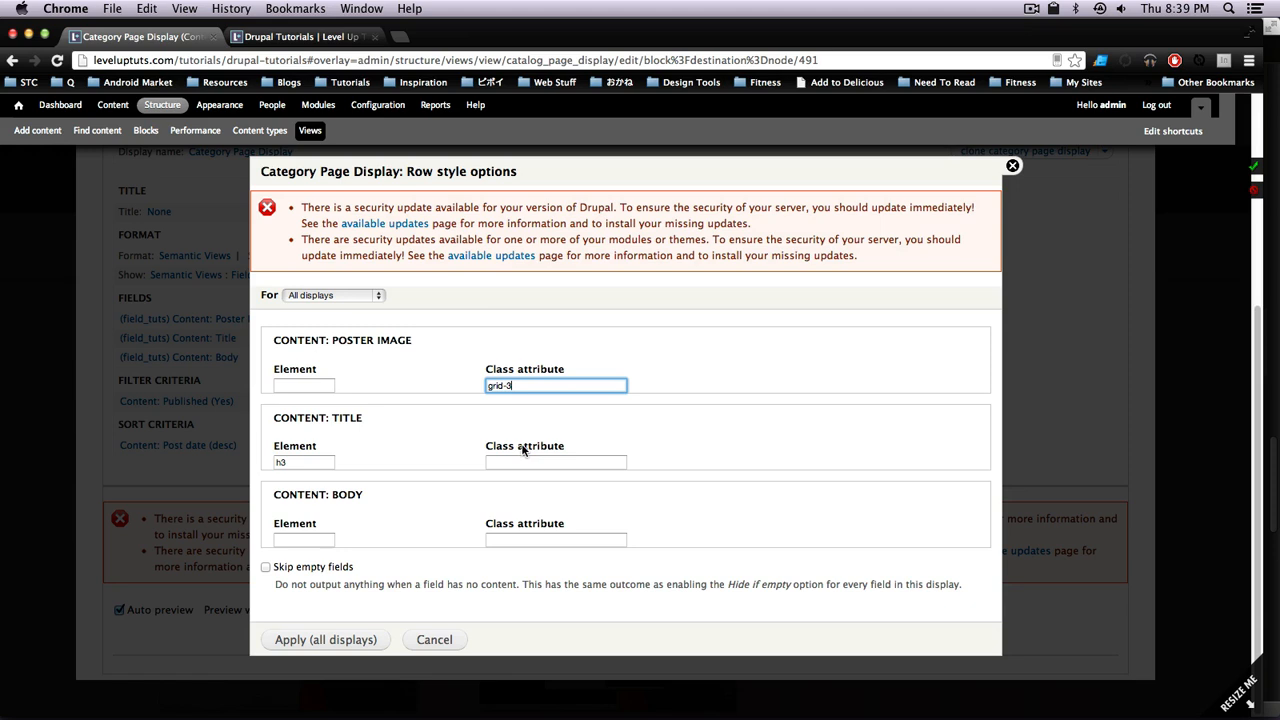
left_click(556, 462)
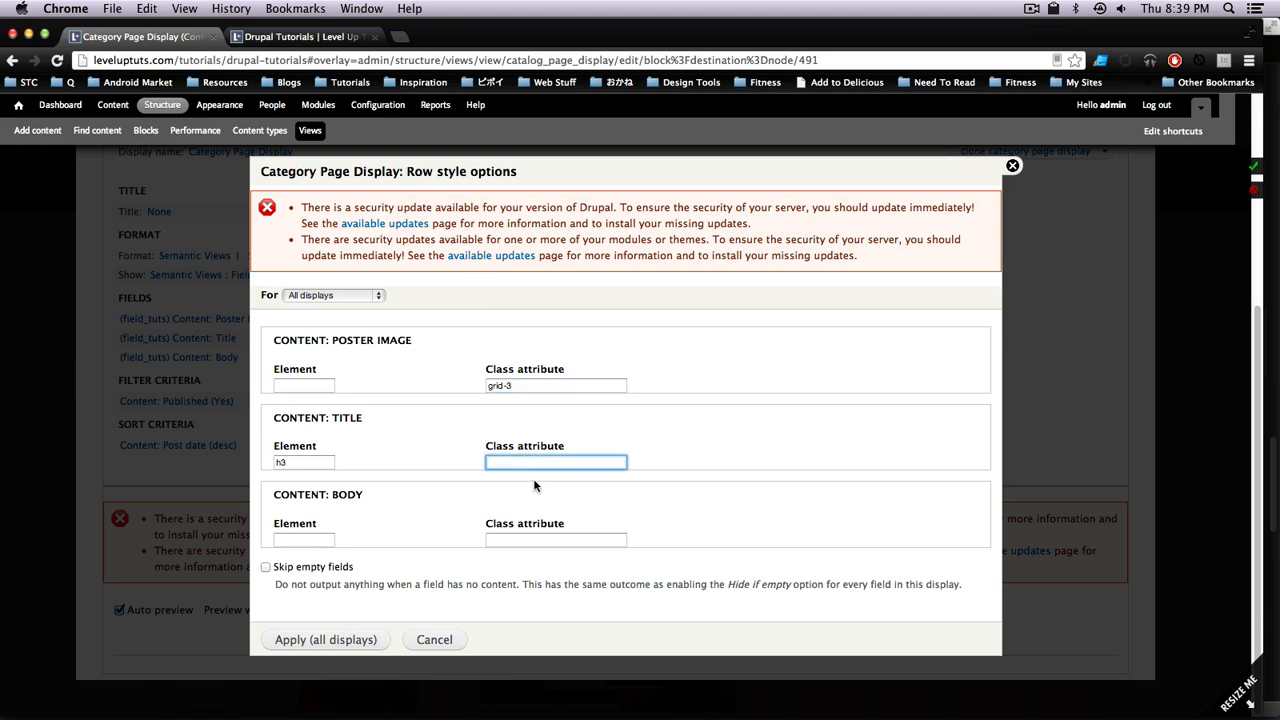
type("grid-6")
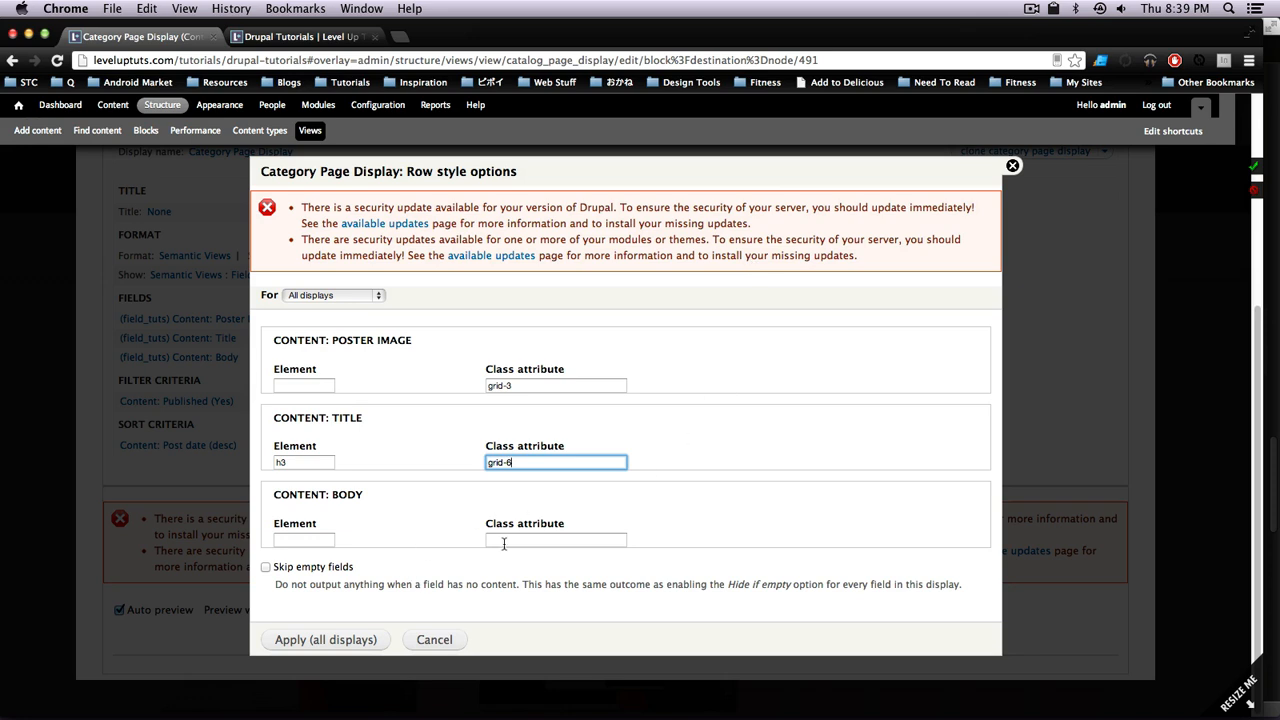
type("grid-6")
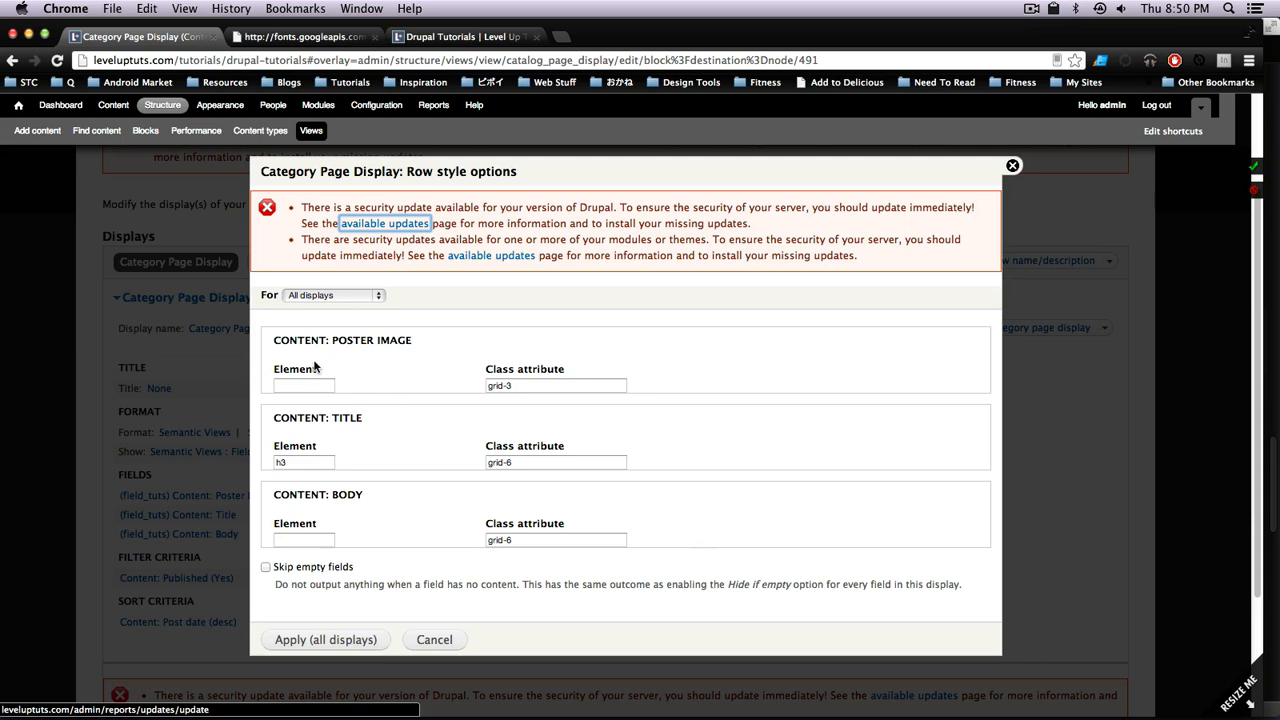
left_click(304, 384)
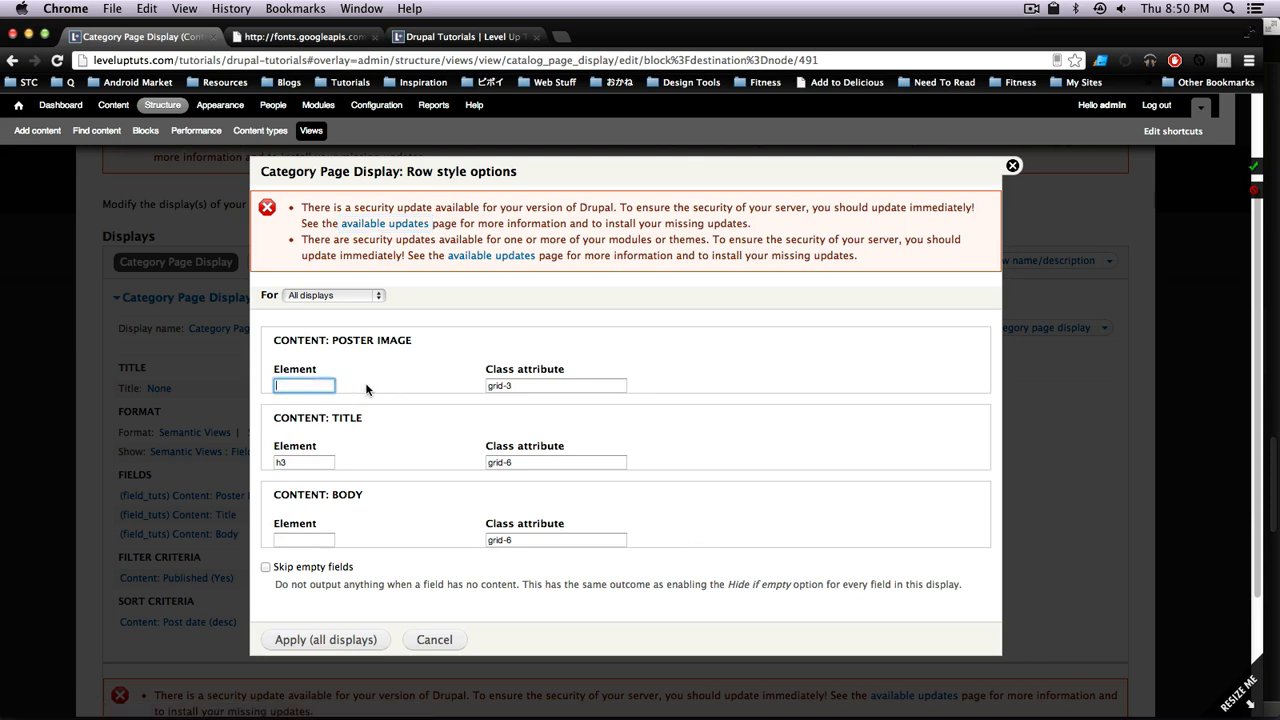
type("div")
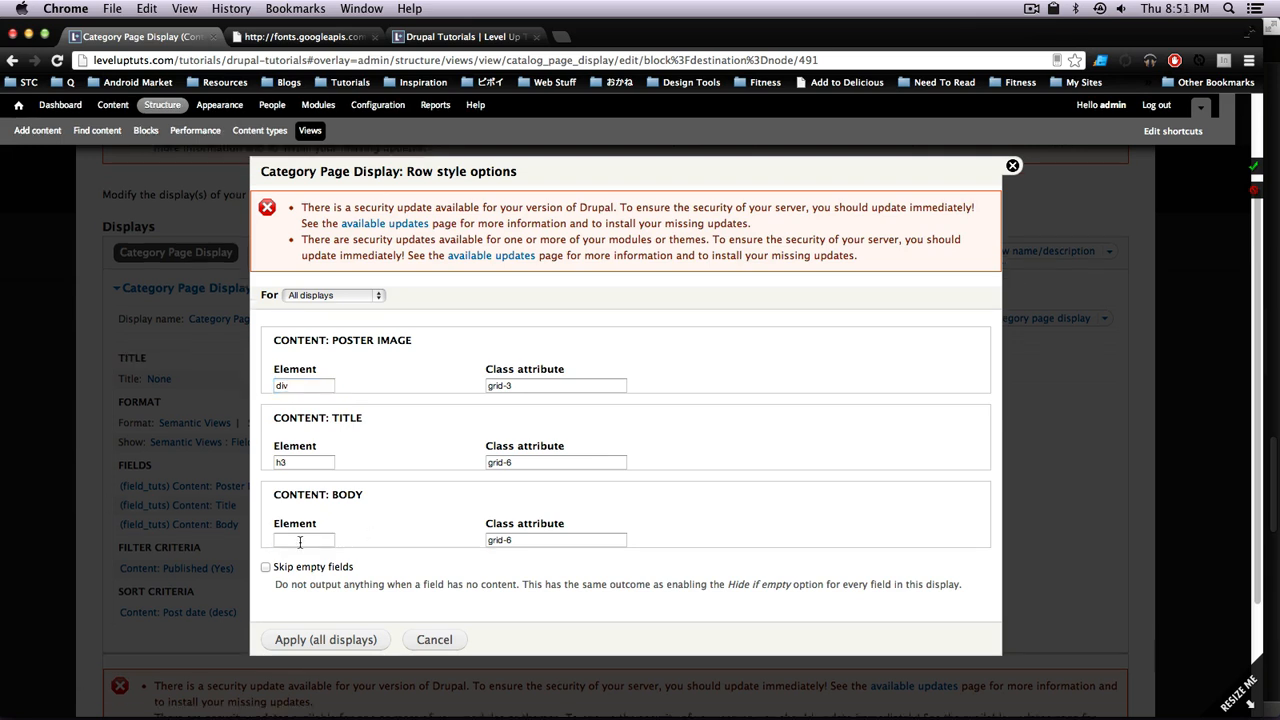
type("div")
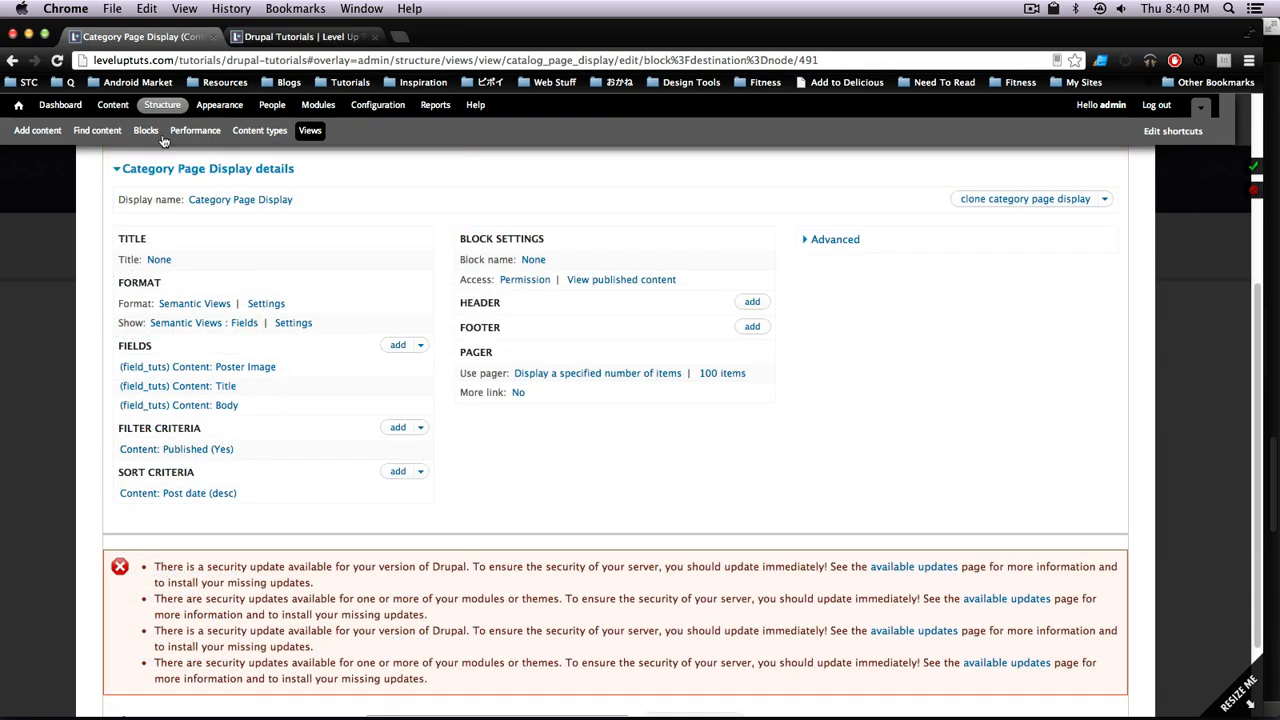
Step: In Format Settings, wrap each row in a div classed tut-tease grid-4 with first/last every 3rd, applied to all displays
left_click(266, 304)
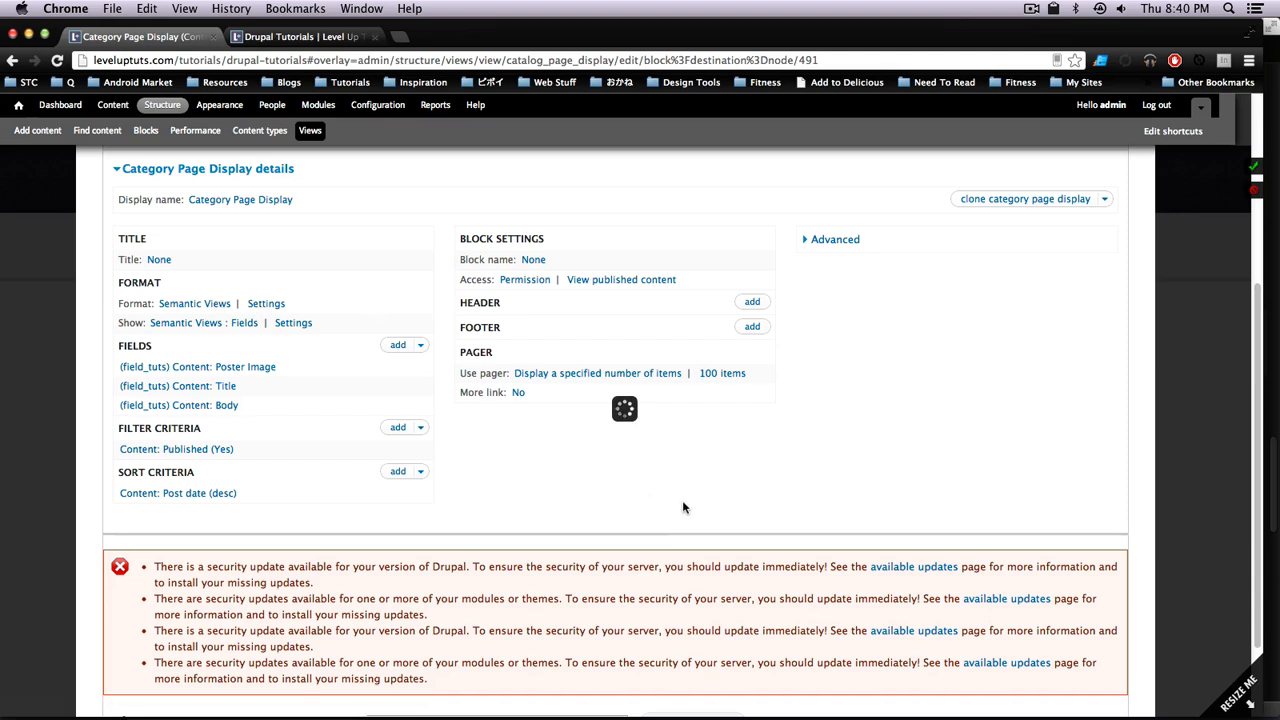
mouse_move(700, 422)
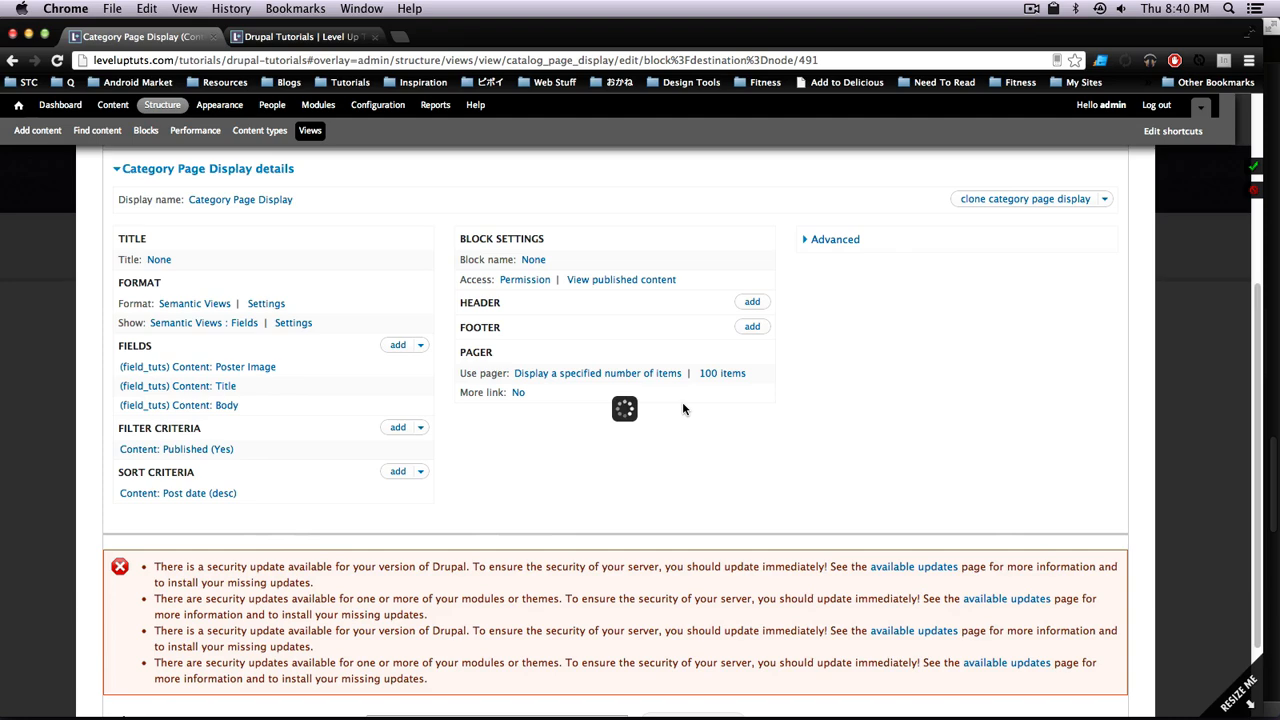
left_click(264, 304)
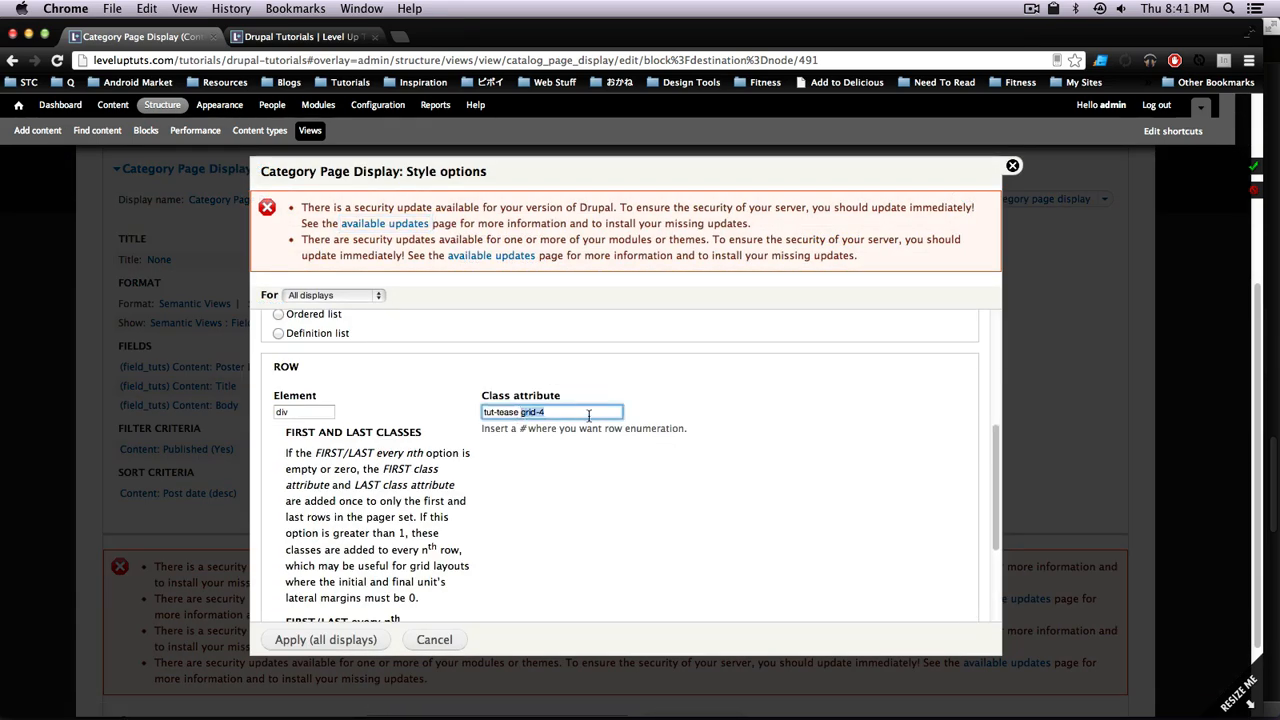
scroll("down", 3)
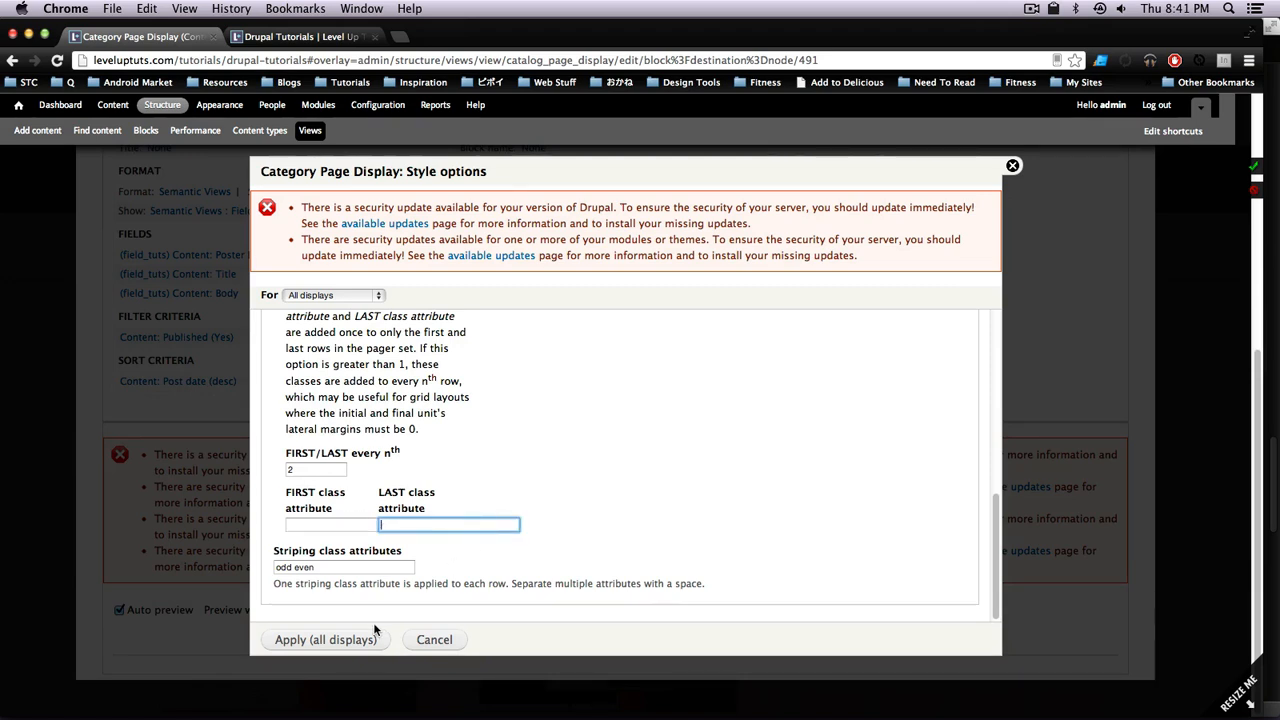
left_click(324, 640)
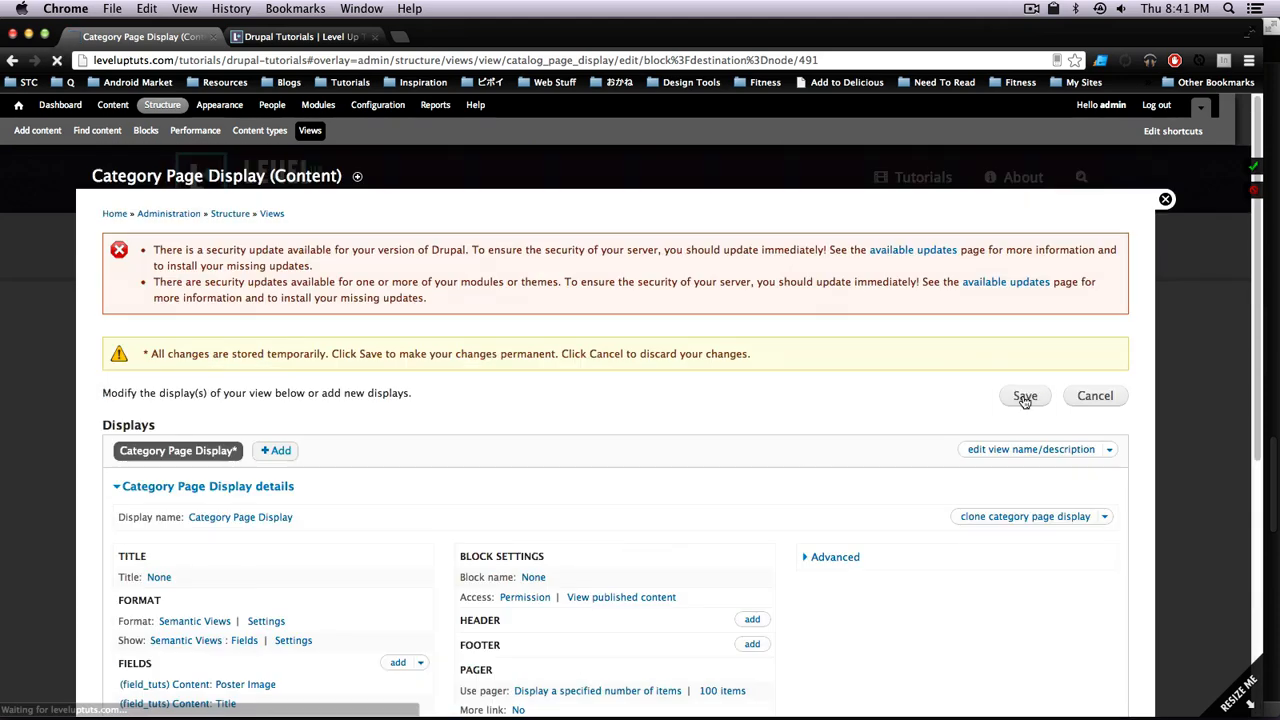
Step: Save the view and inspect the teaser's h3 title and div body markup on the Tutorials page
left_click(1024, 396)
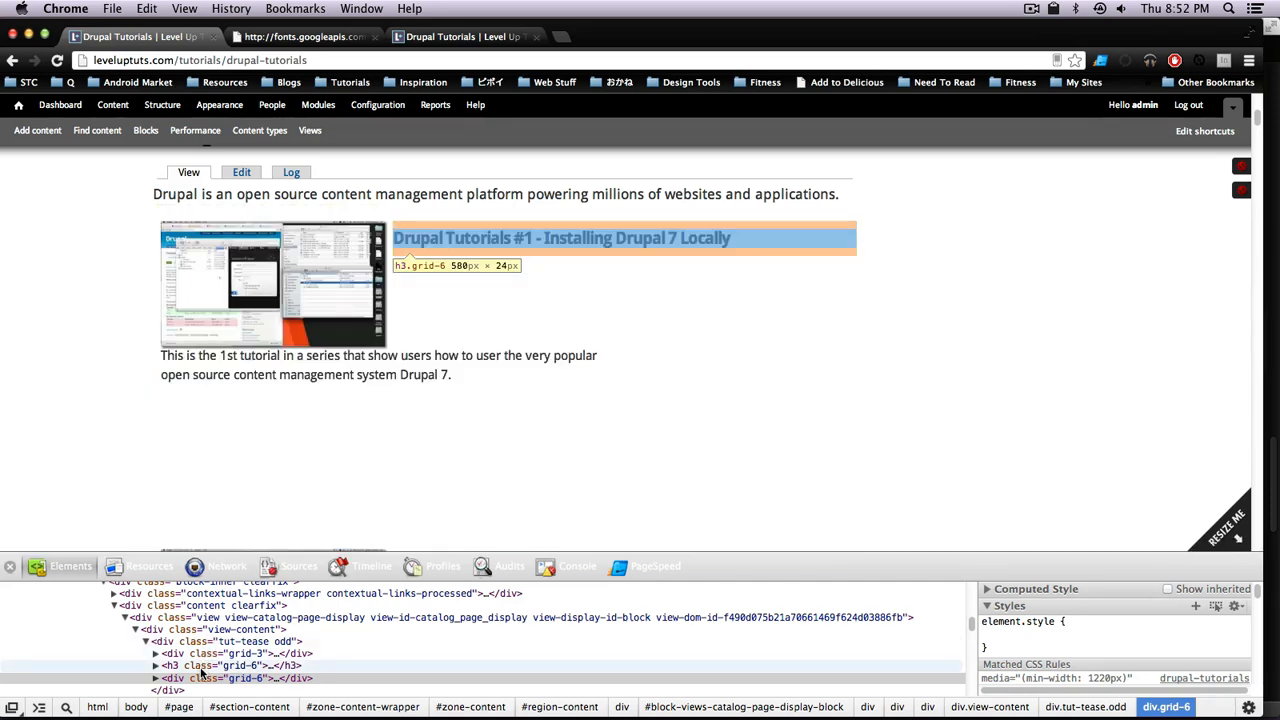
left_click(236, 664)
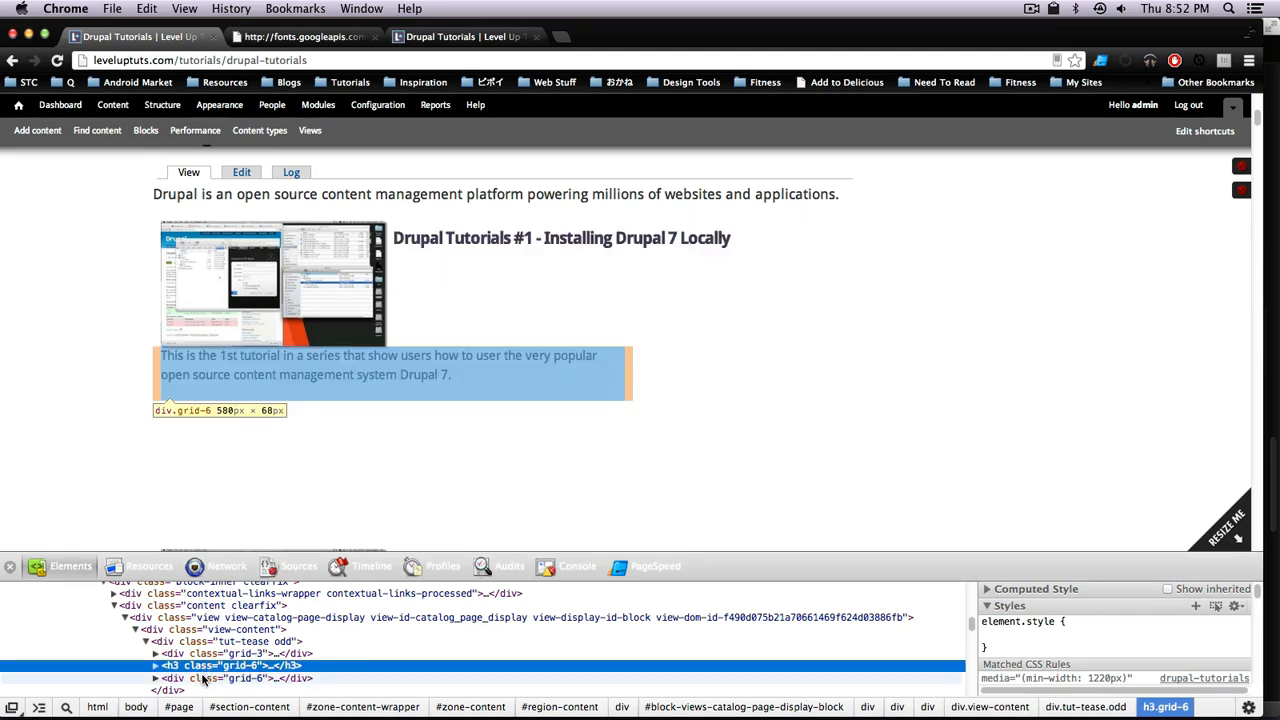
left_click(204, 678)
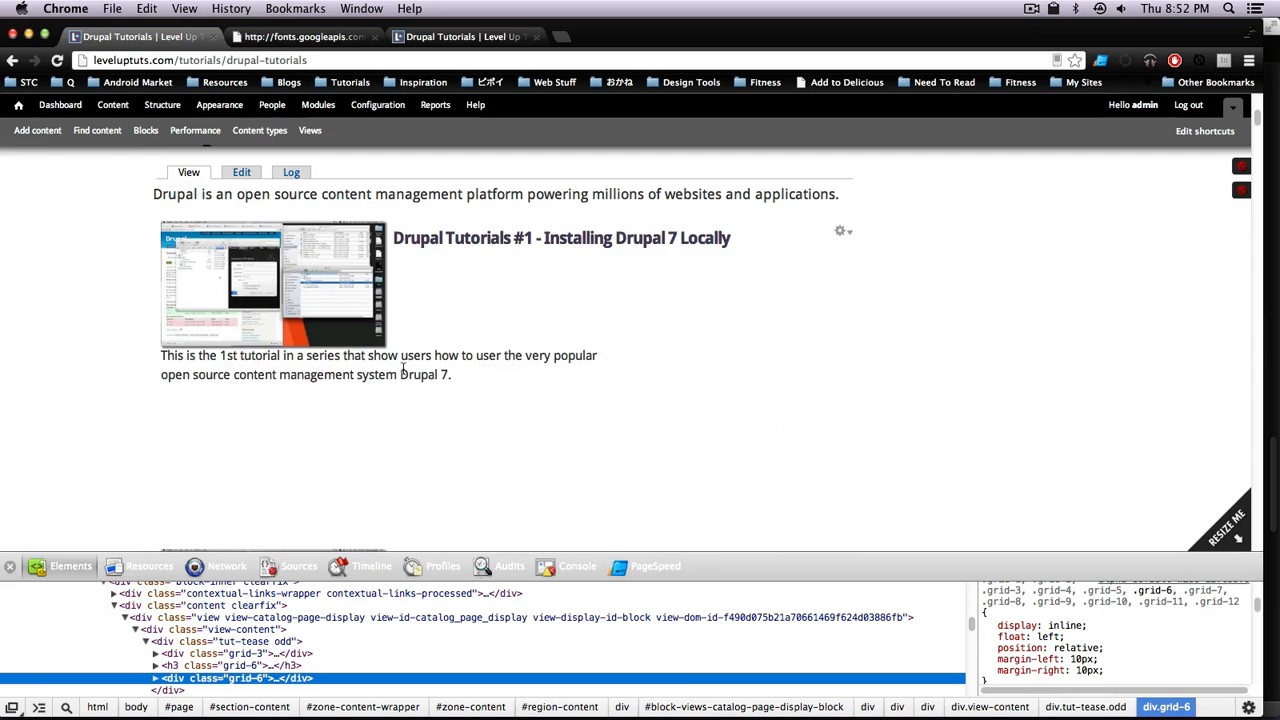
mouse_move(558, 212)
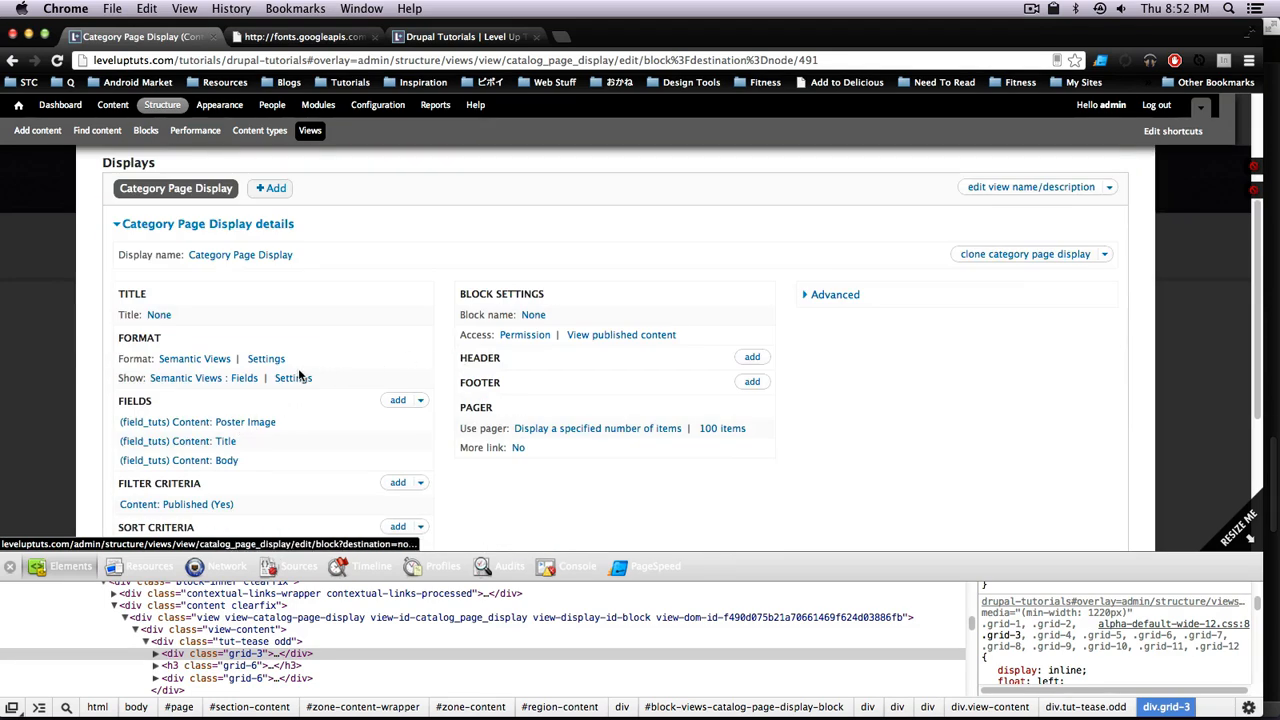
Step: Add alpha to the image's grid-3 class and omega to title and body grid-6, apply and save the view
left_click(292, 376)
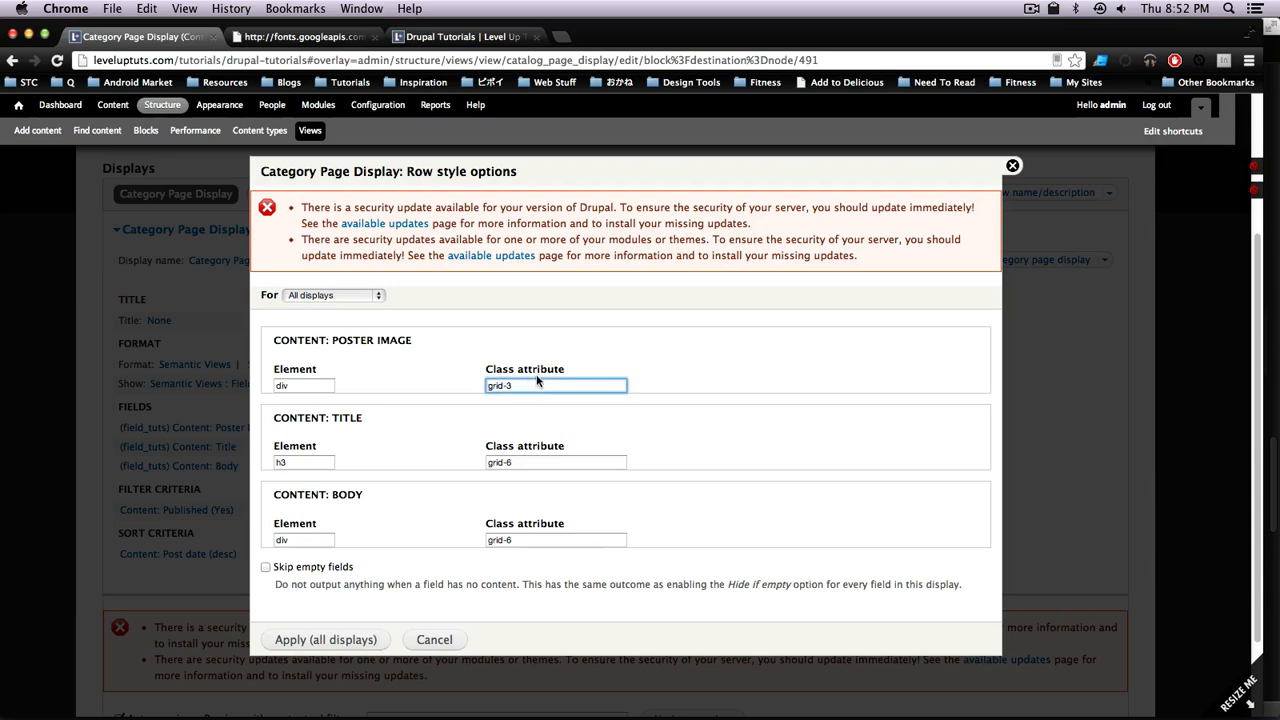
type("alpha")
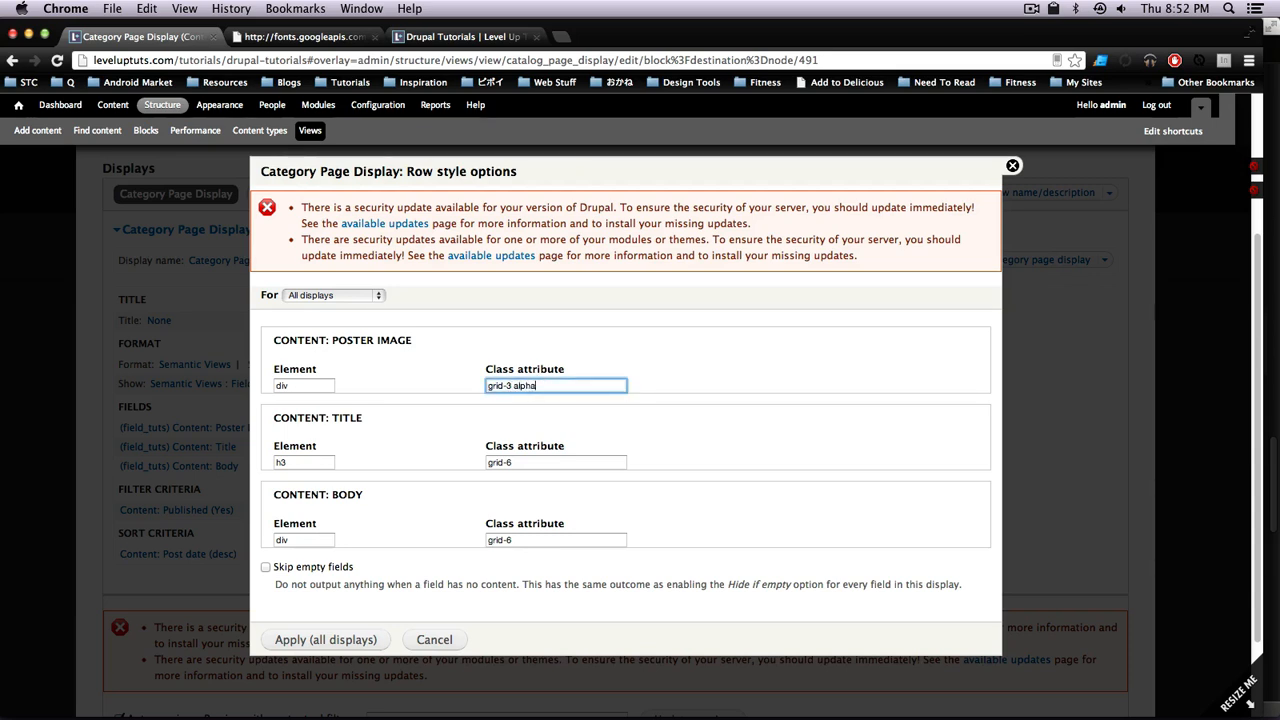
mouse_move(808, 412)
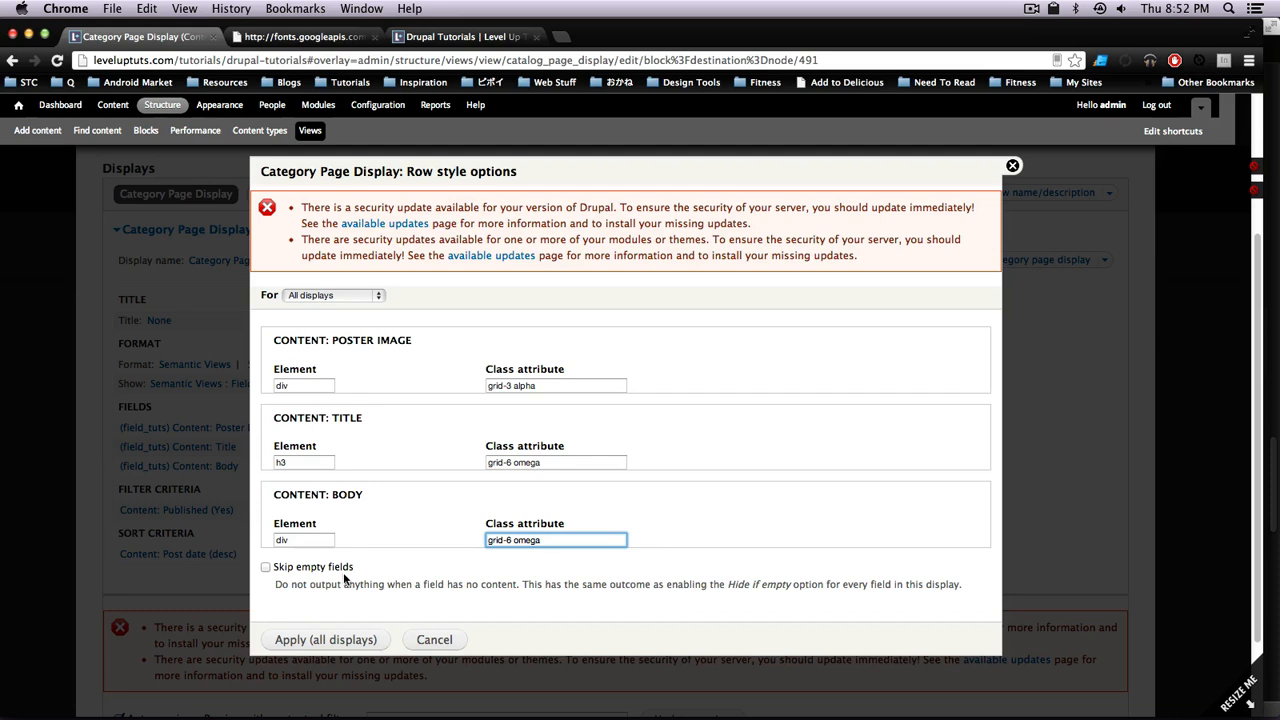
left_click(324, 640)
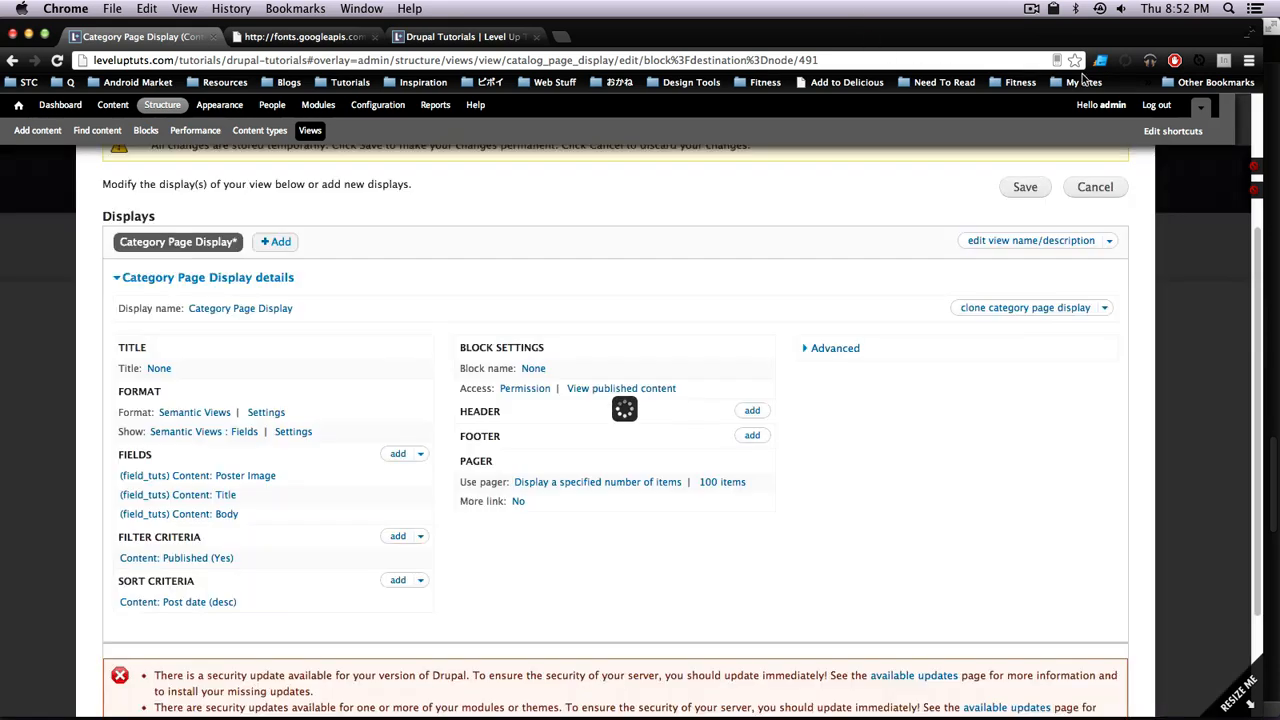
left_click(1024, 188)
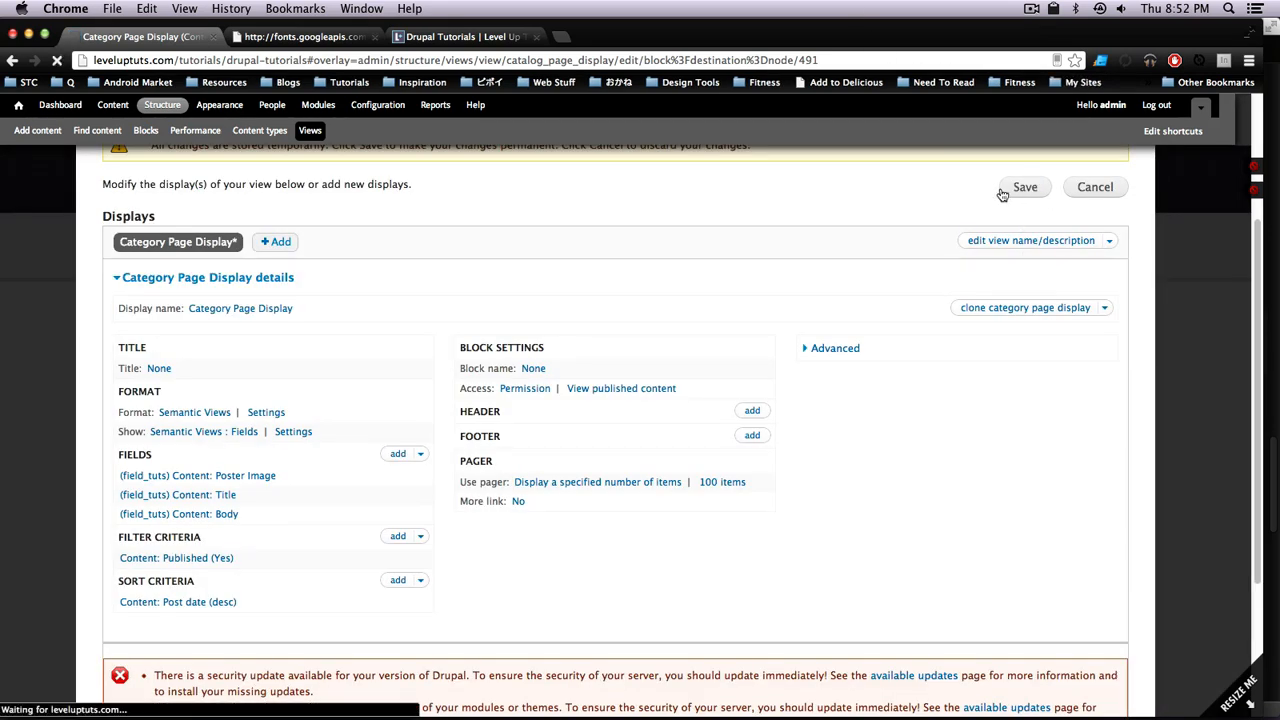
mouse_move(1232, 324)
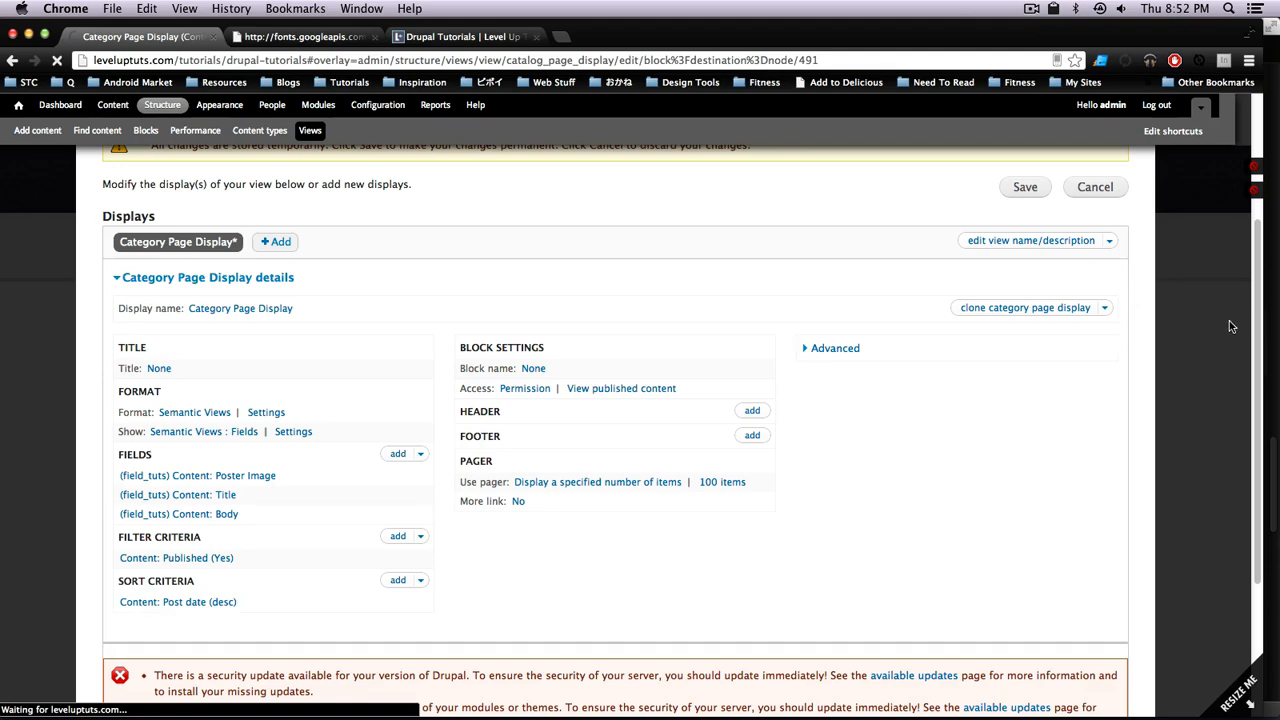
left_click(1024, 188)
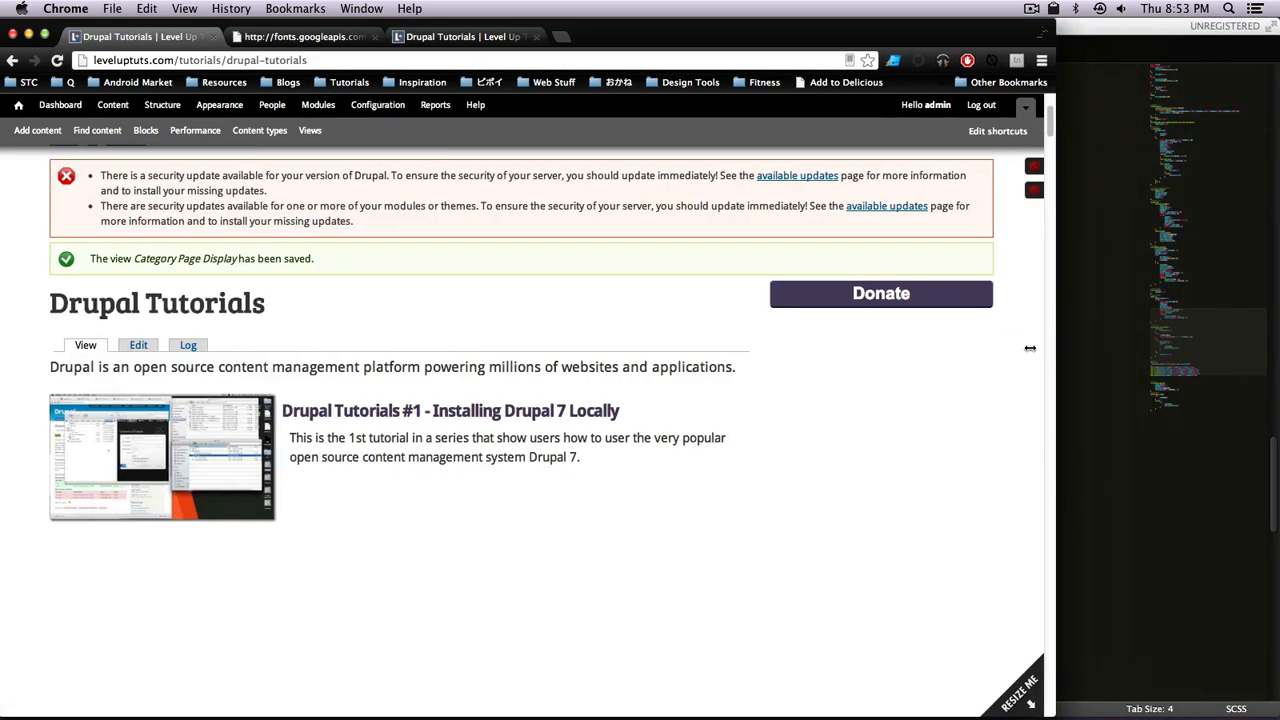
Step: Resize the browser narrow, medium and full width, inspecting the title, to check the teaser layout holds
left_click_drag(1030, 348, 584, 364)
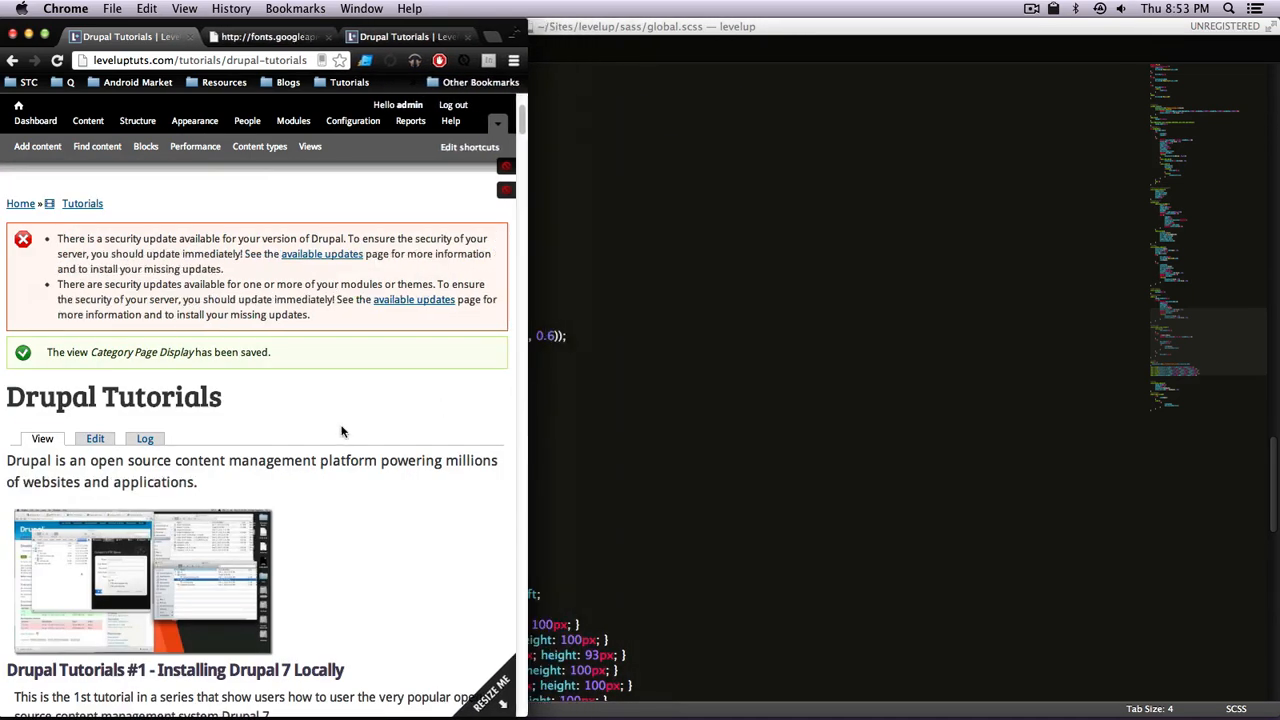
right_click(24, 428)
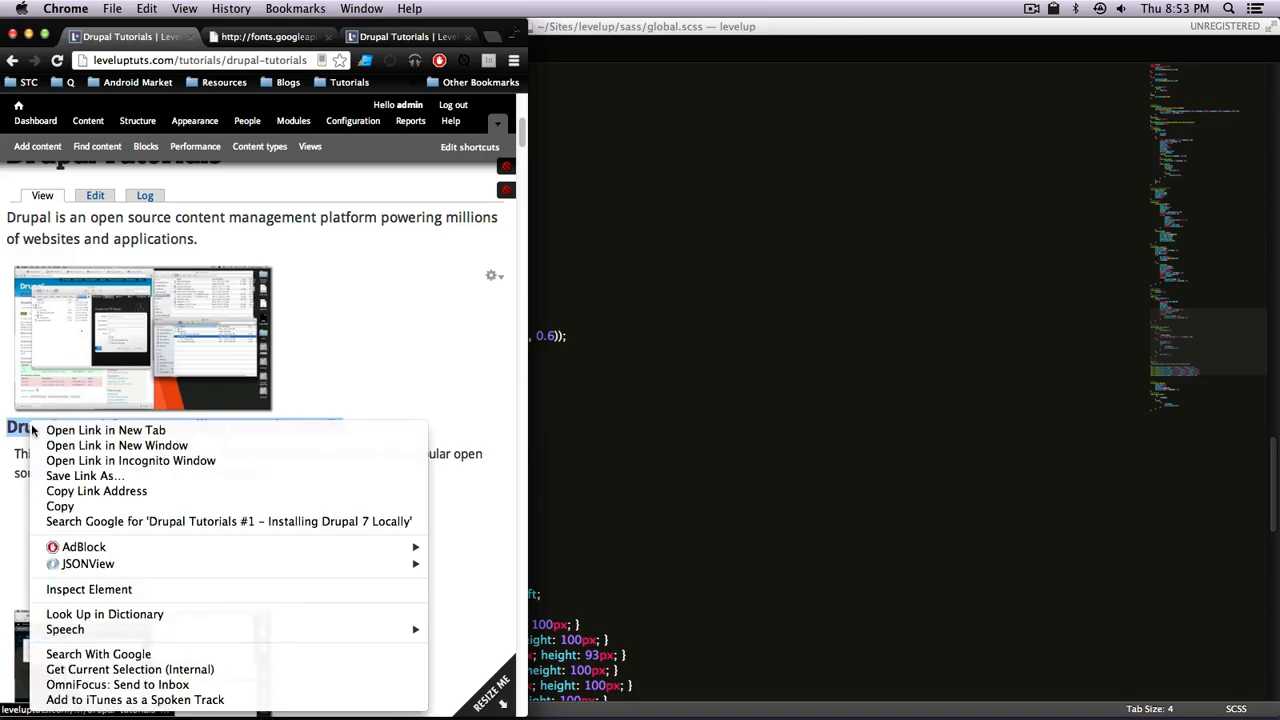
left_click(88, 588)
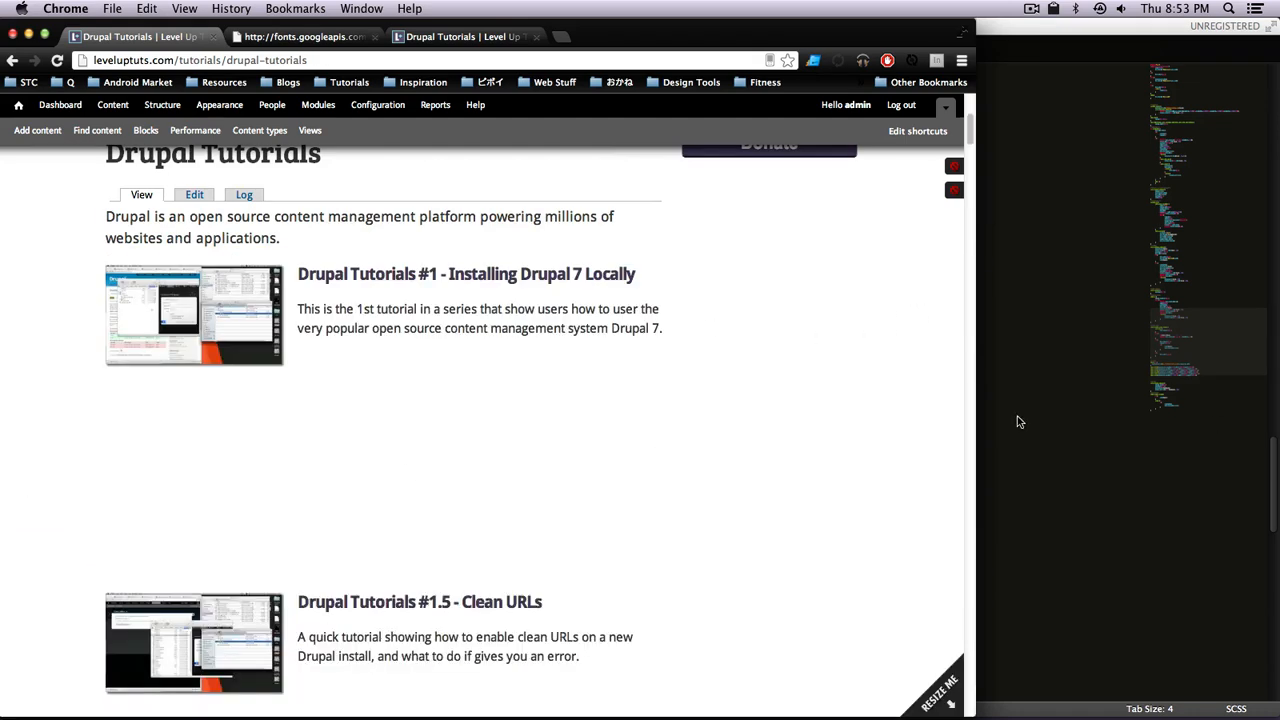
left_click_drag(964, 384, 816, 384)
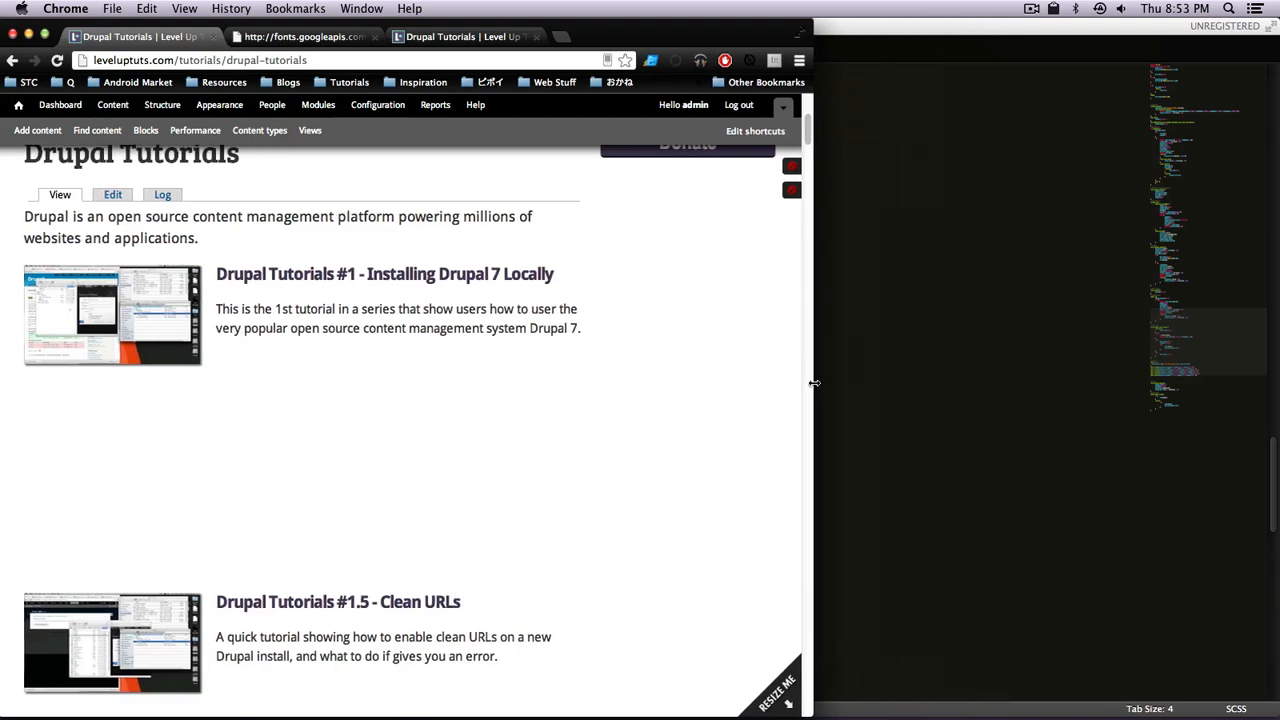
left_click_drag(812, 384, 704, 402)
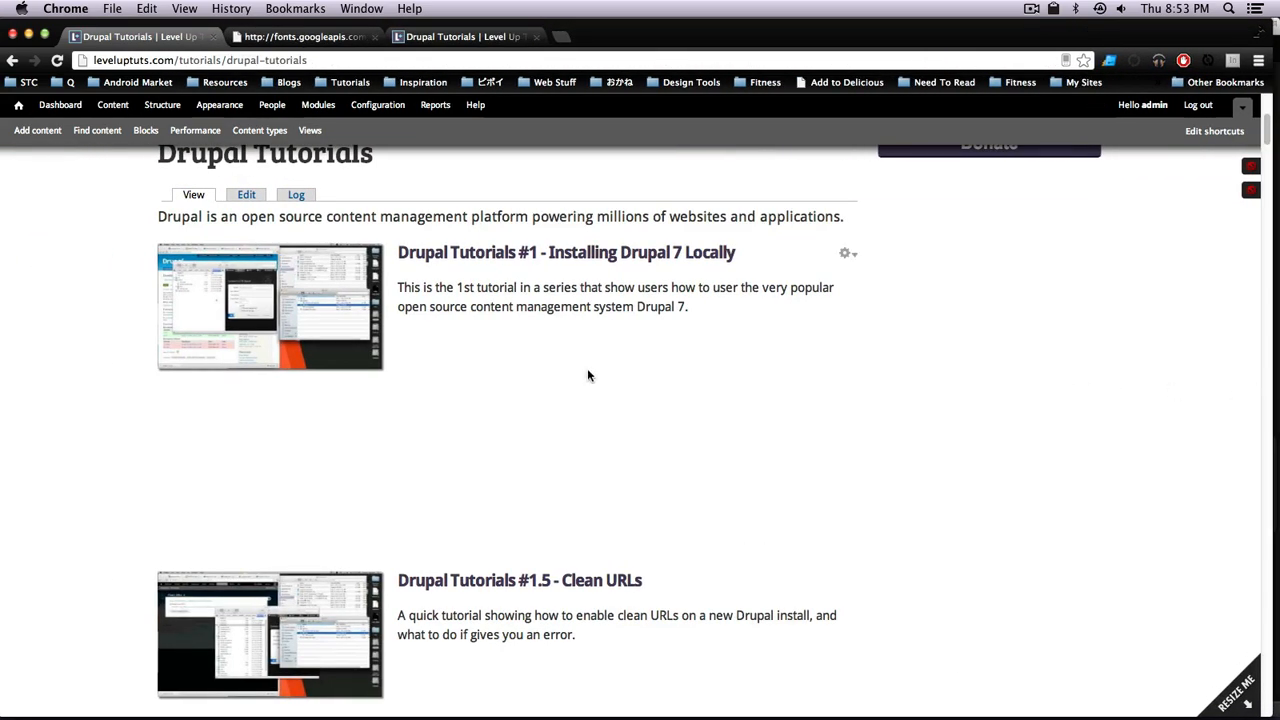
mouse_move(594, 368)
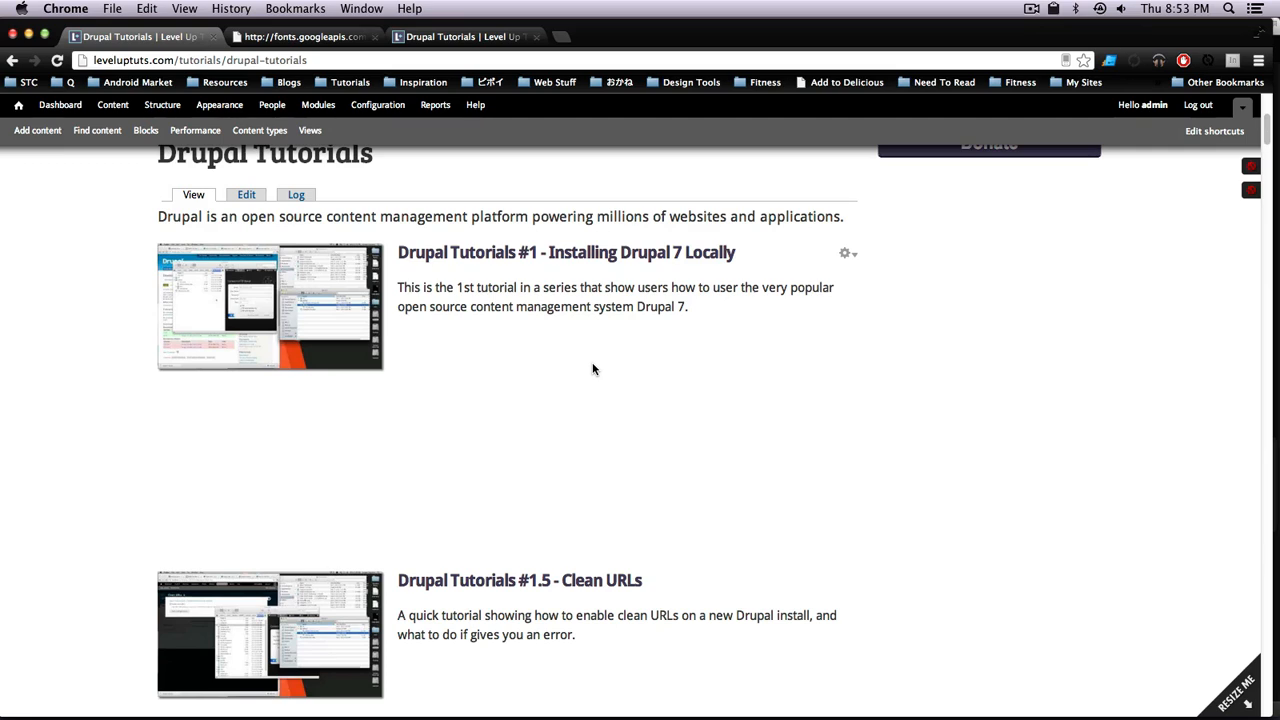